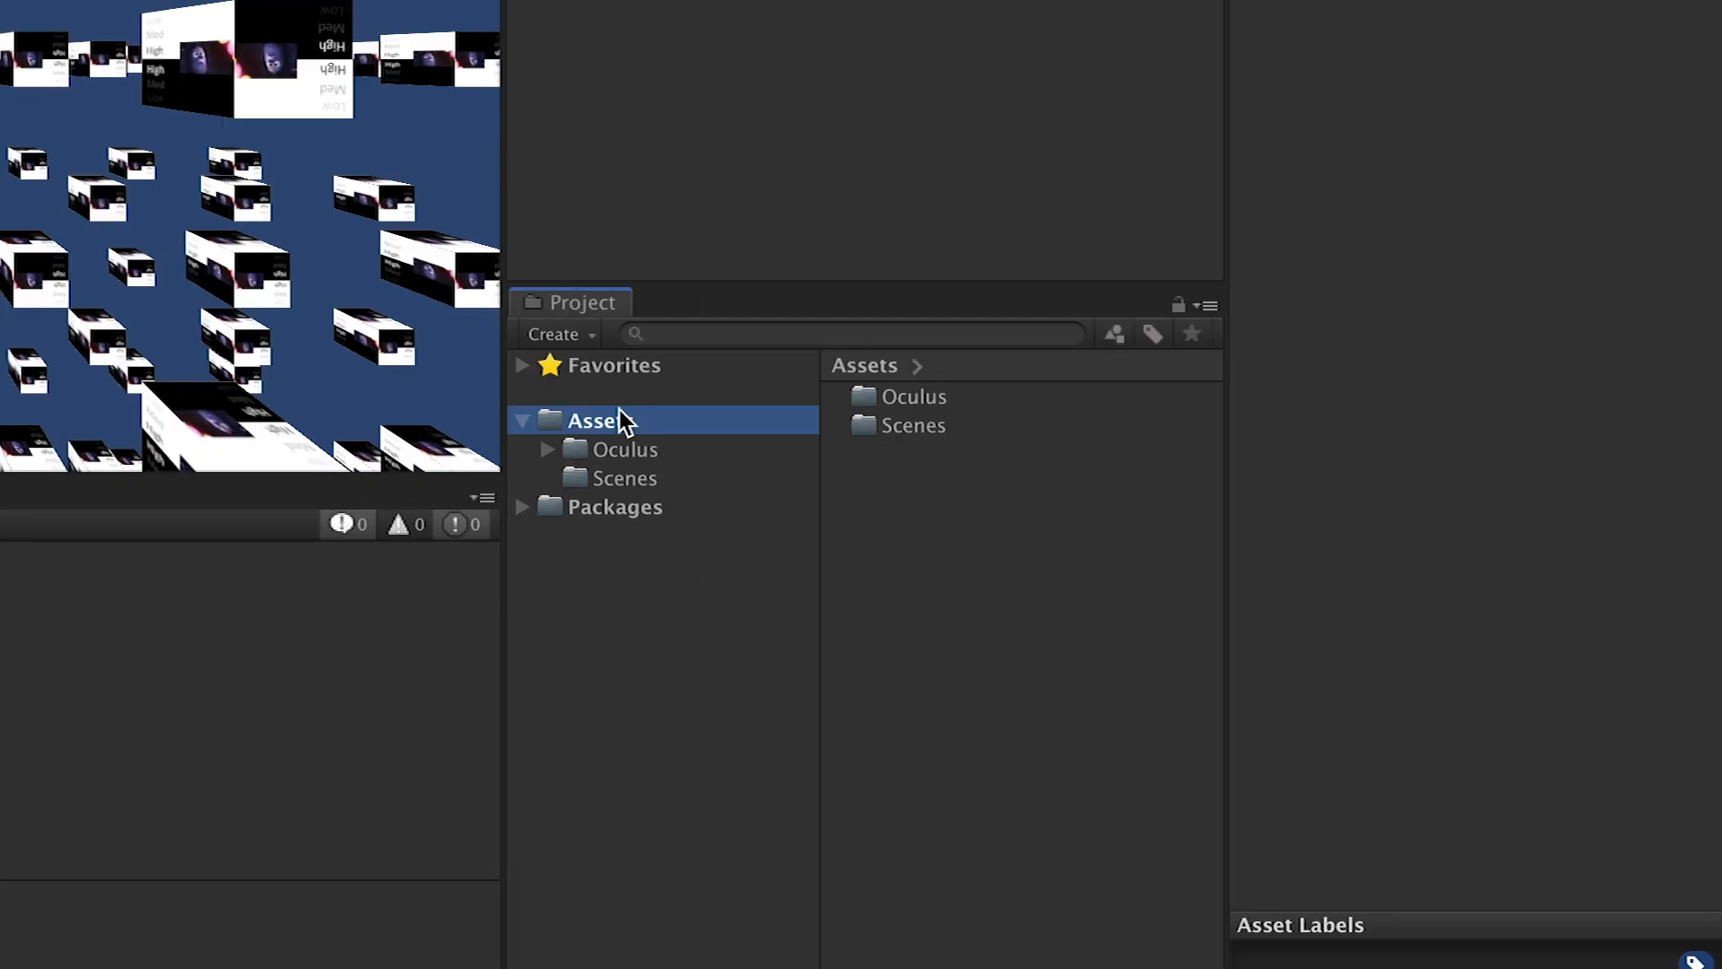
# Create a new folder named Plugins inside Assets via Create > Folder.
pyautogui.rightClick(598, 419)
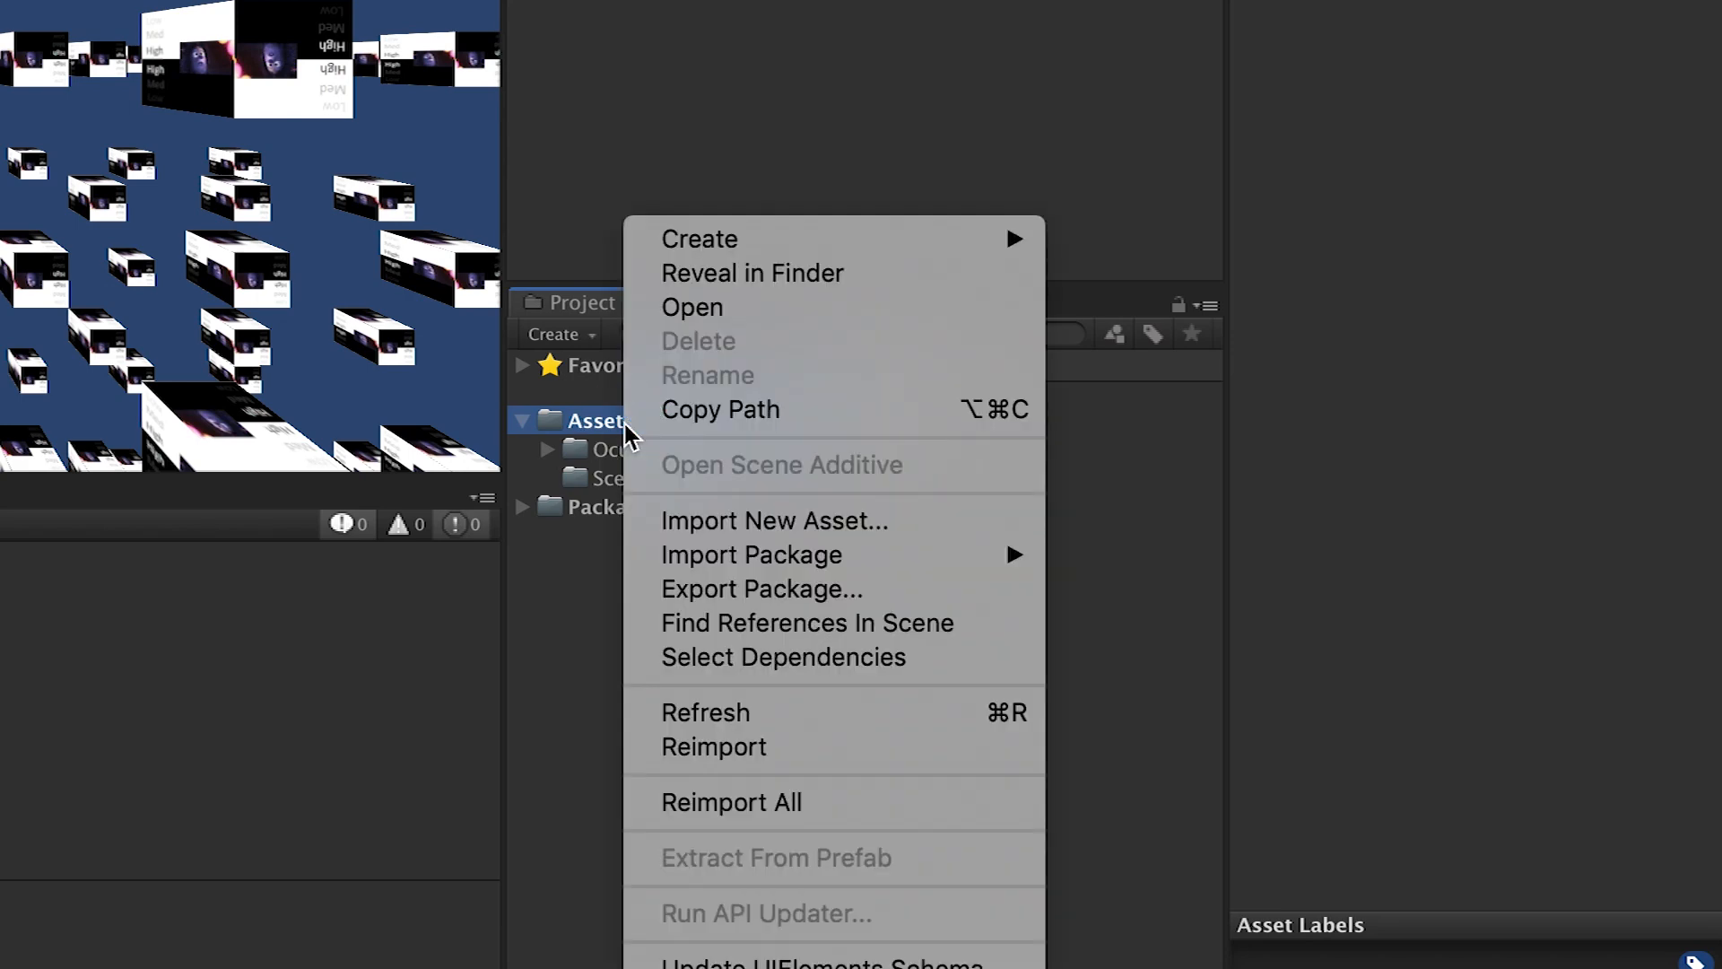
pyautogui.click(699, 238)
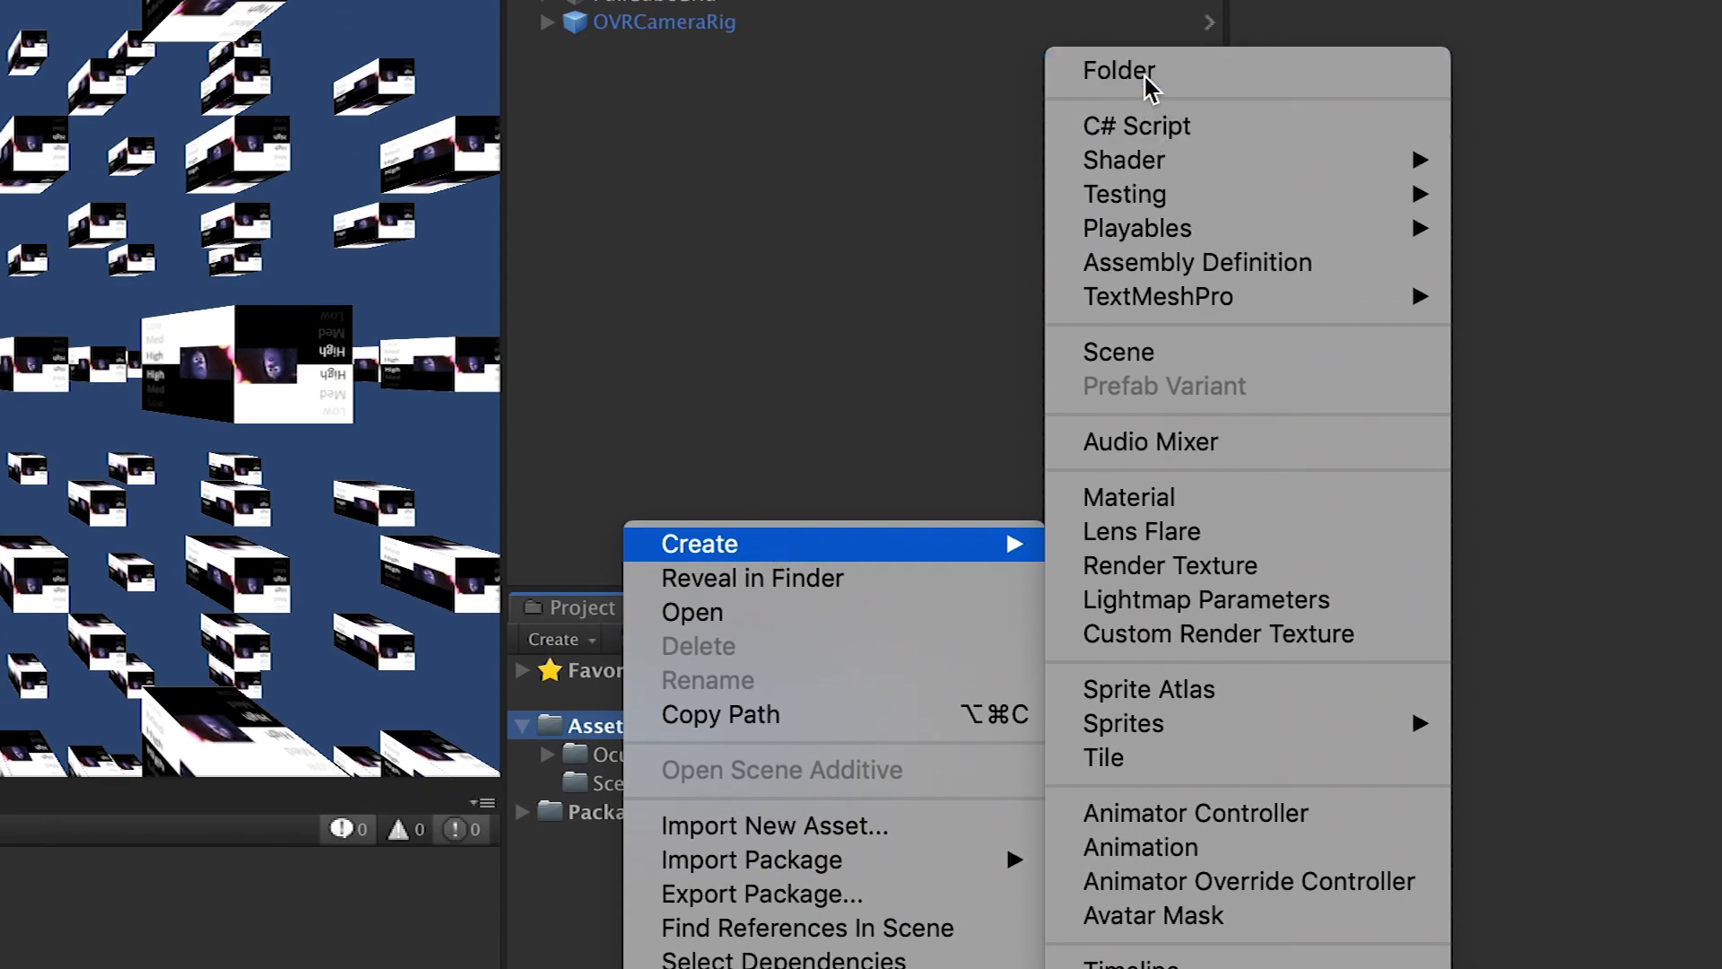
pyautogui.click(1119, 70)
pyautogui.write('Plugins')
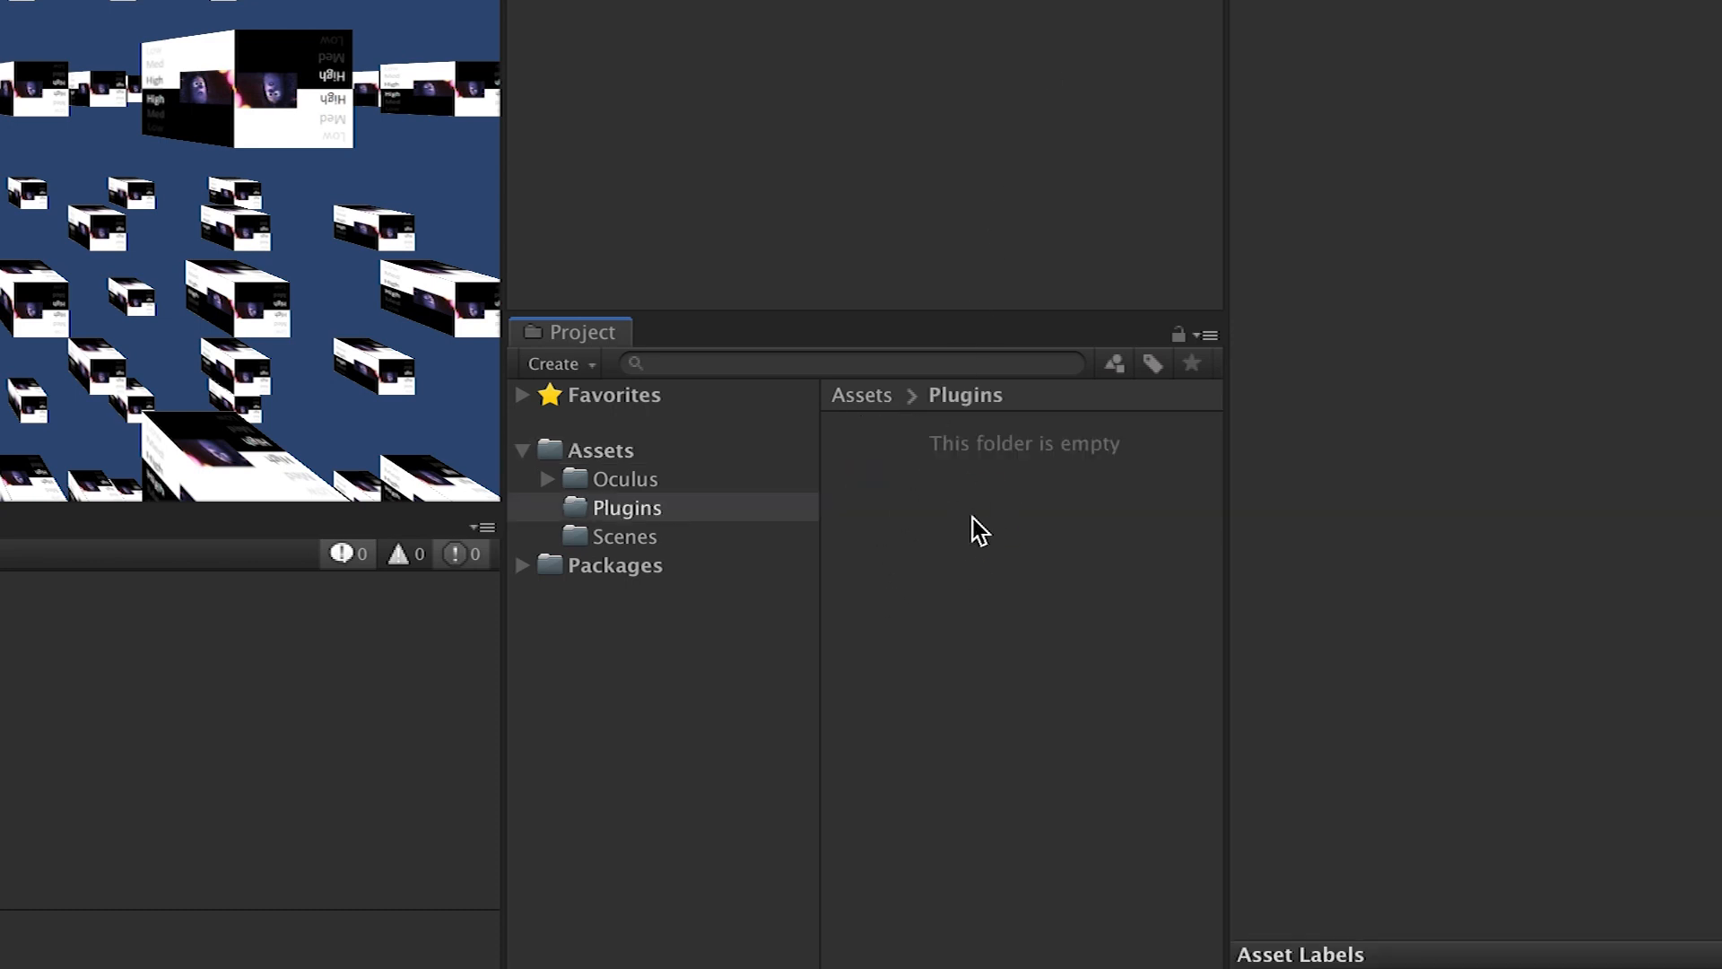
# Create an Android folder inside Plugins and bring up its context actions.
pyautogui.rightClick(978, 533)
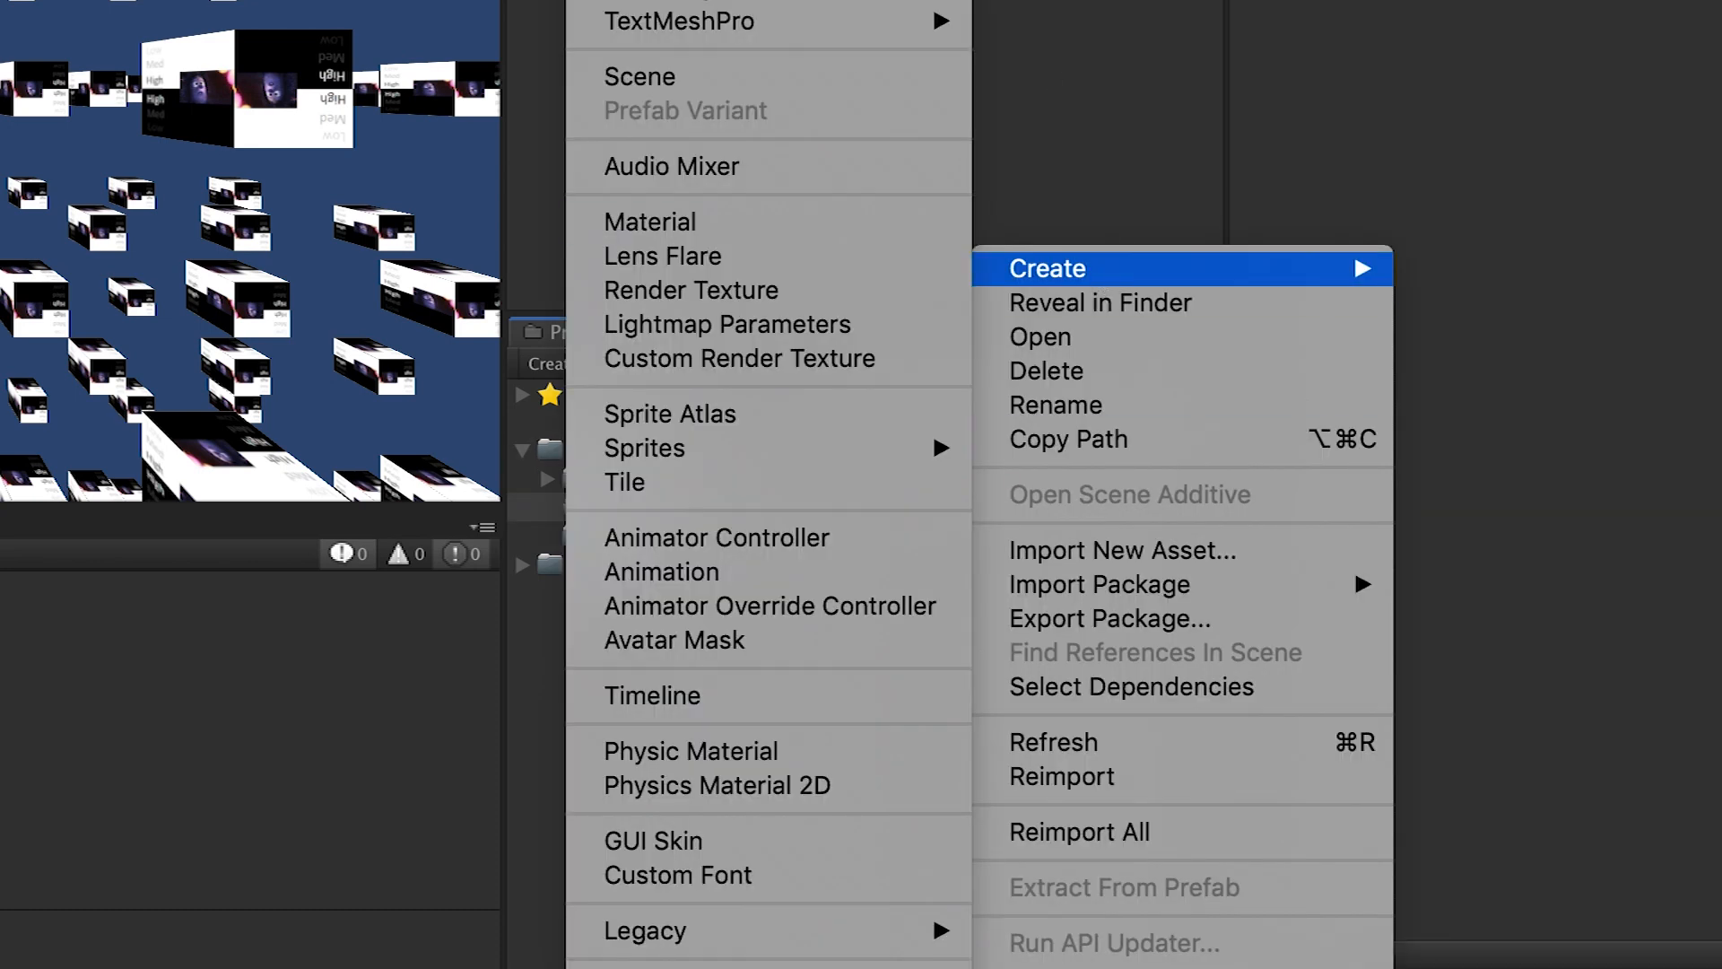
pyautogui.click(1046, 269)
pyautogui.write('Android')
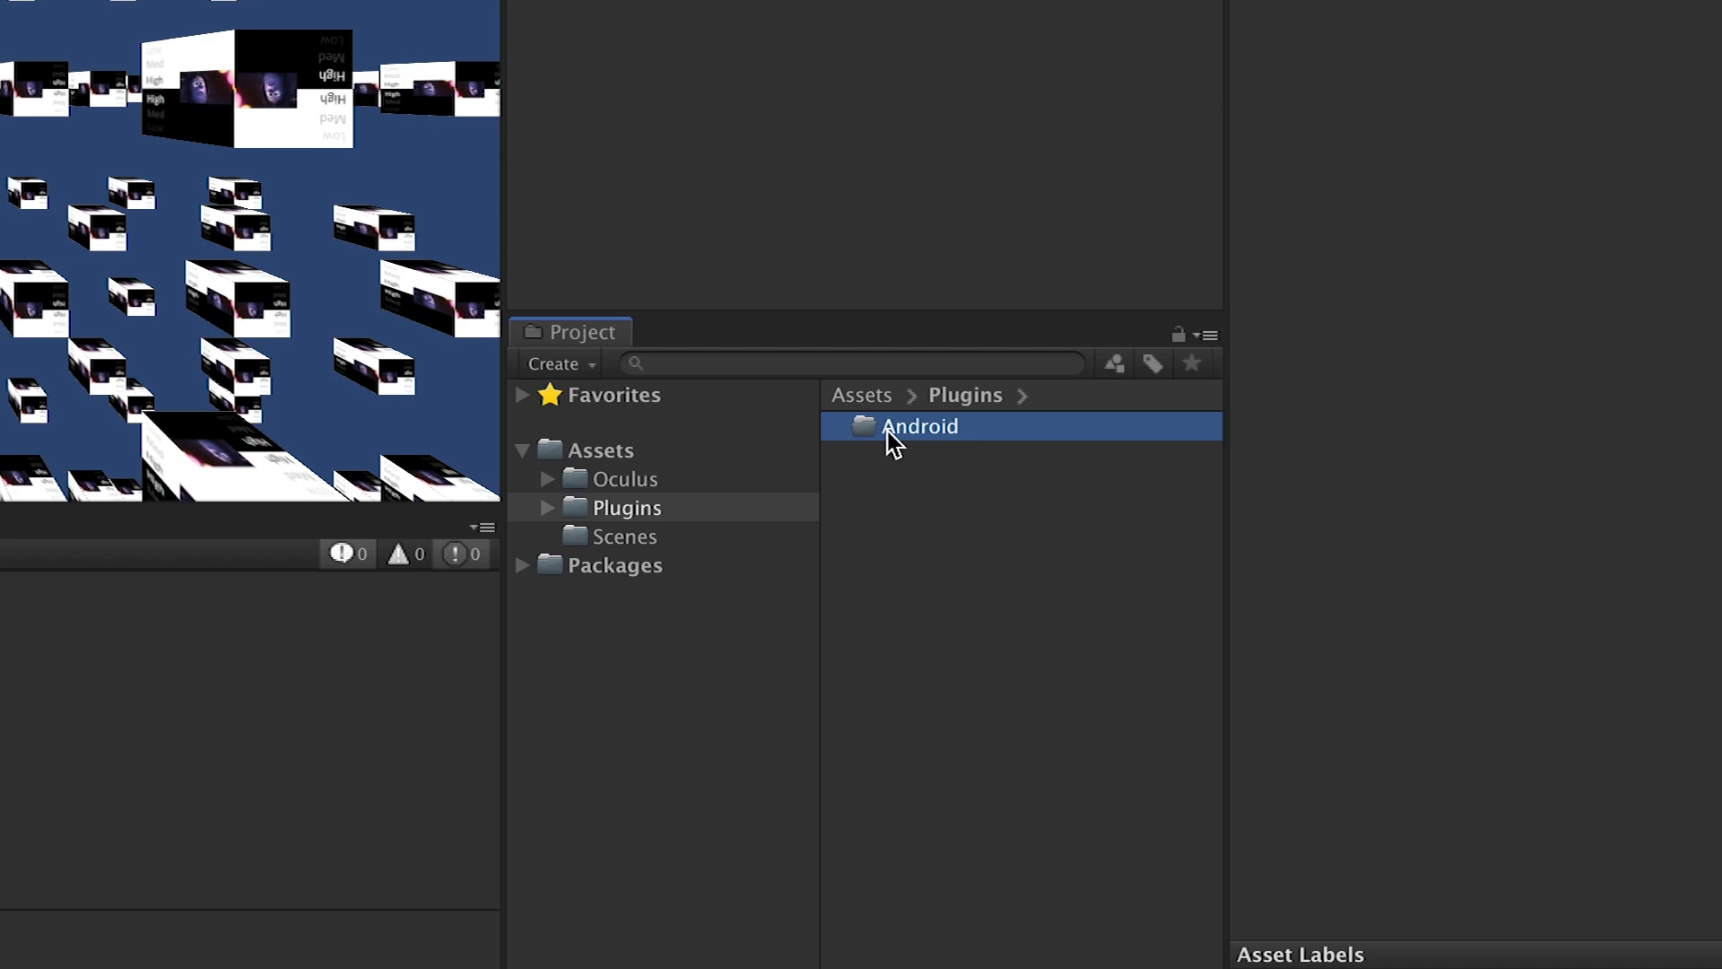
pyautogui.rightClick(919, 426)
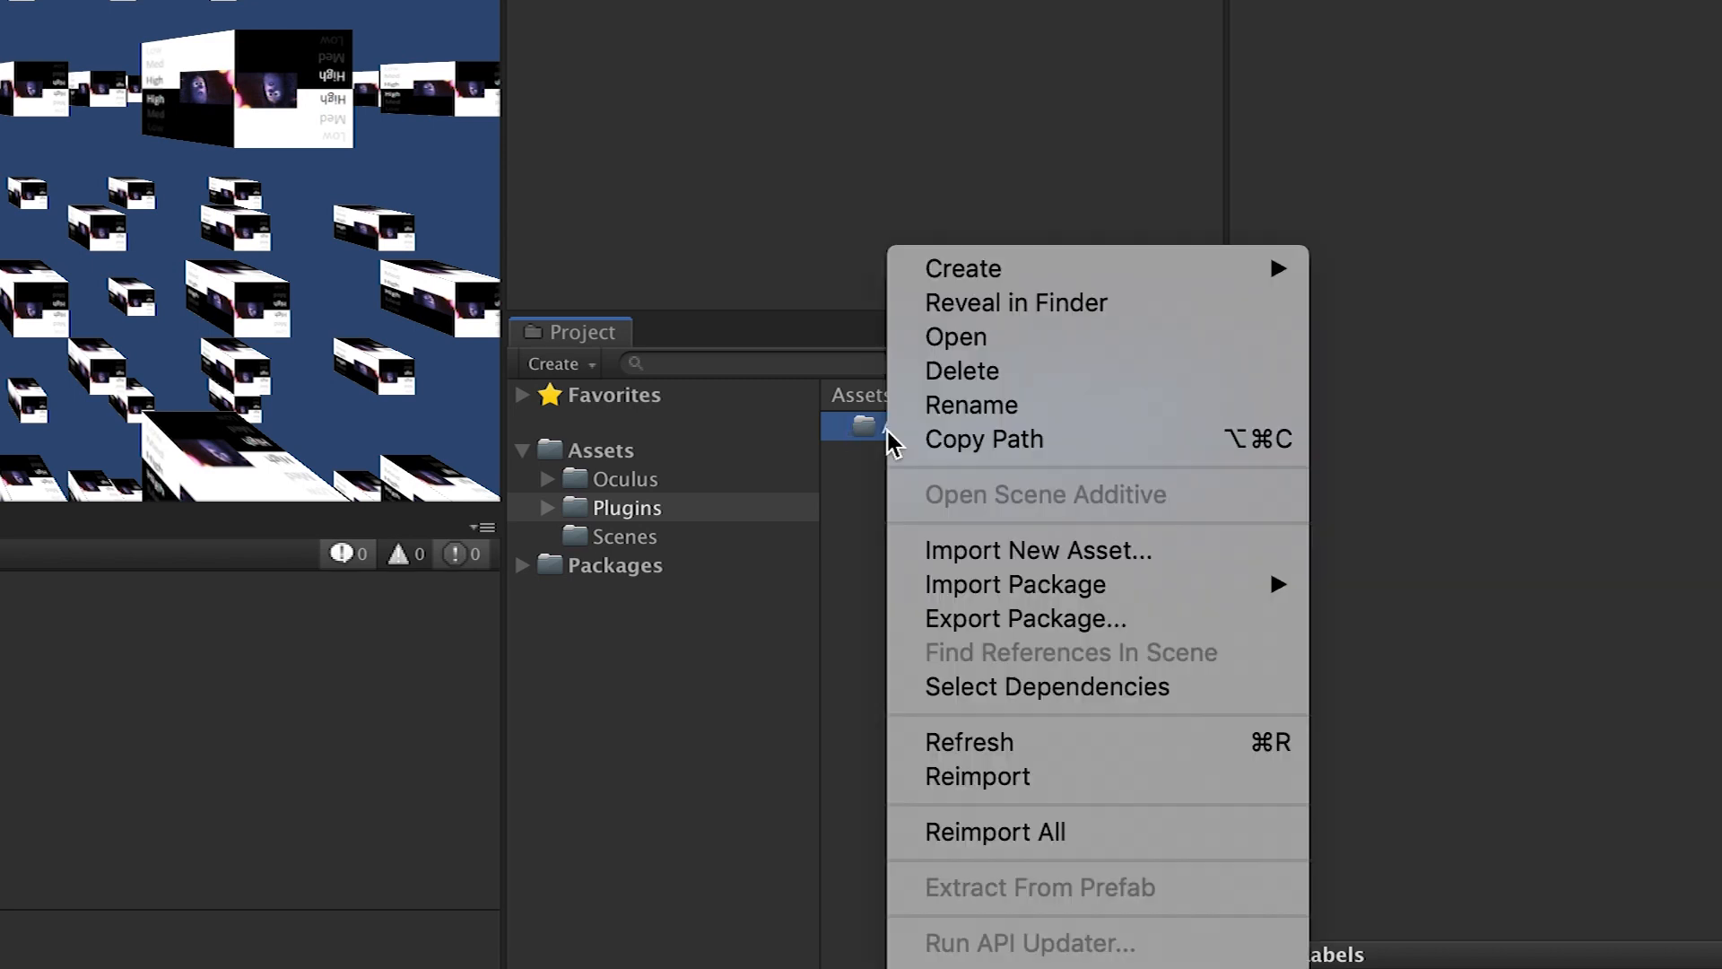
# Reveal the Android folder in Finder and paste AndroidManifest.xml into it.
pyautogui.click(1014, 302)
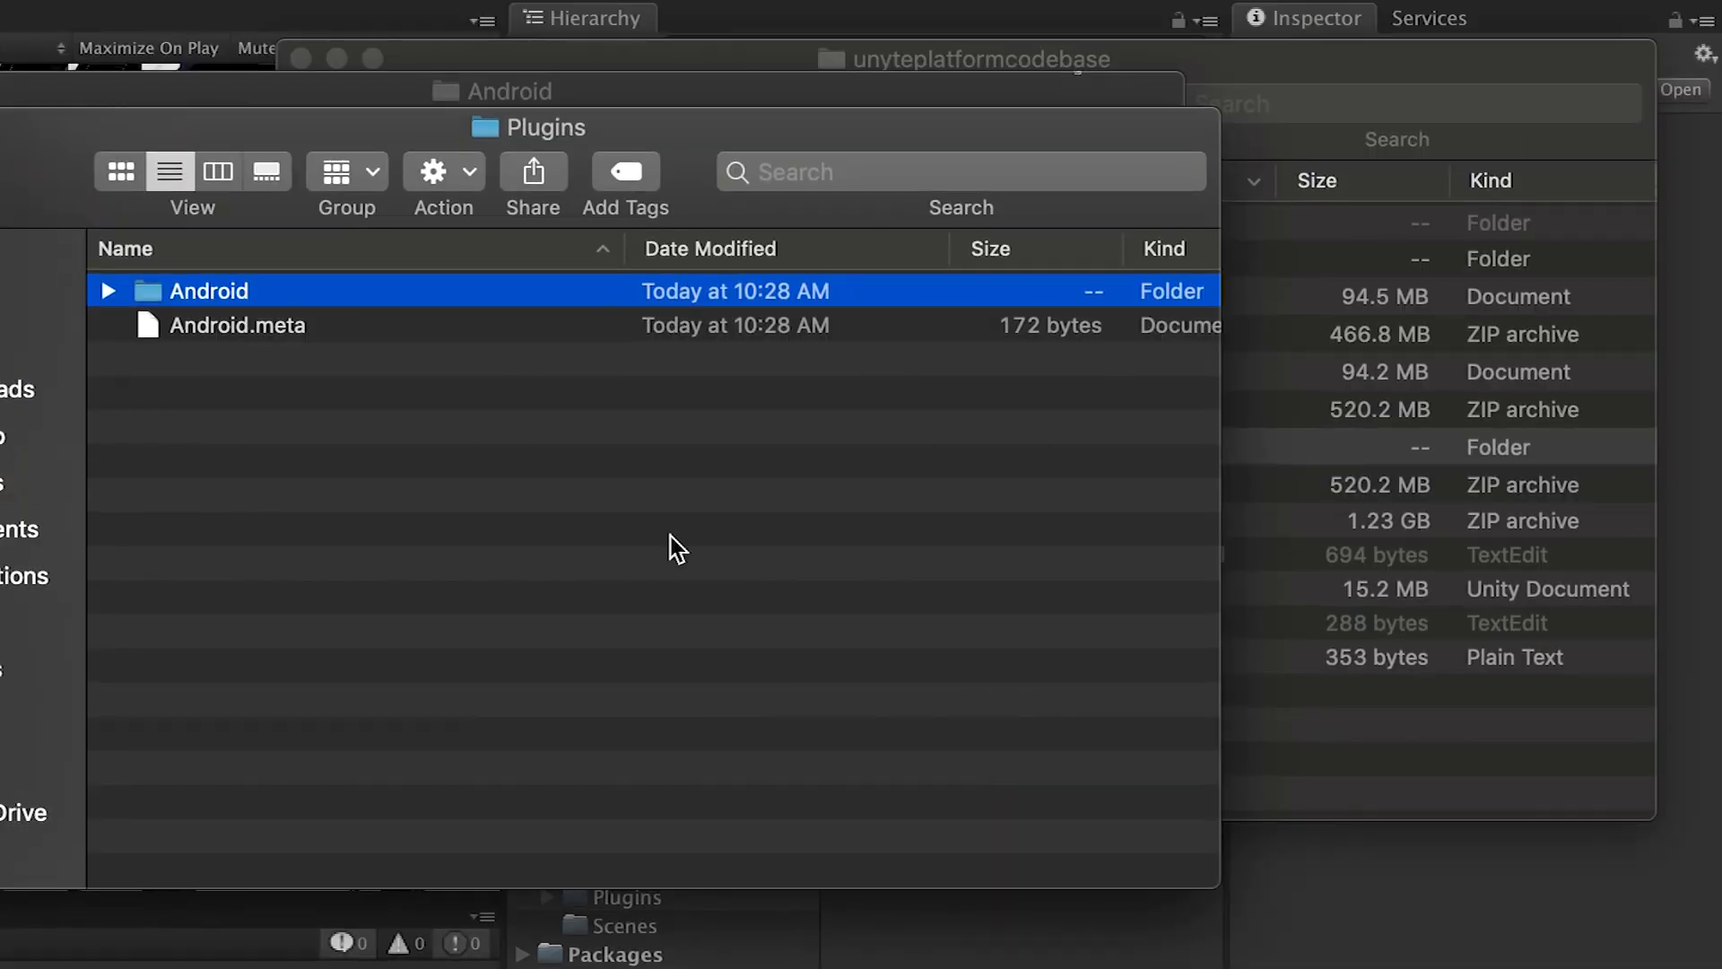
pyautogui.rightClick(673, 549)
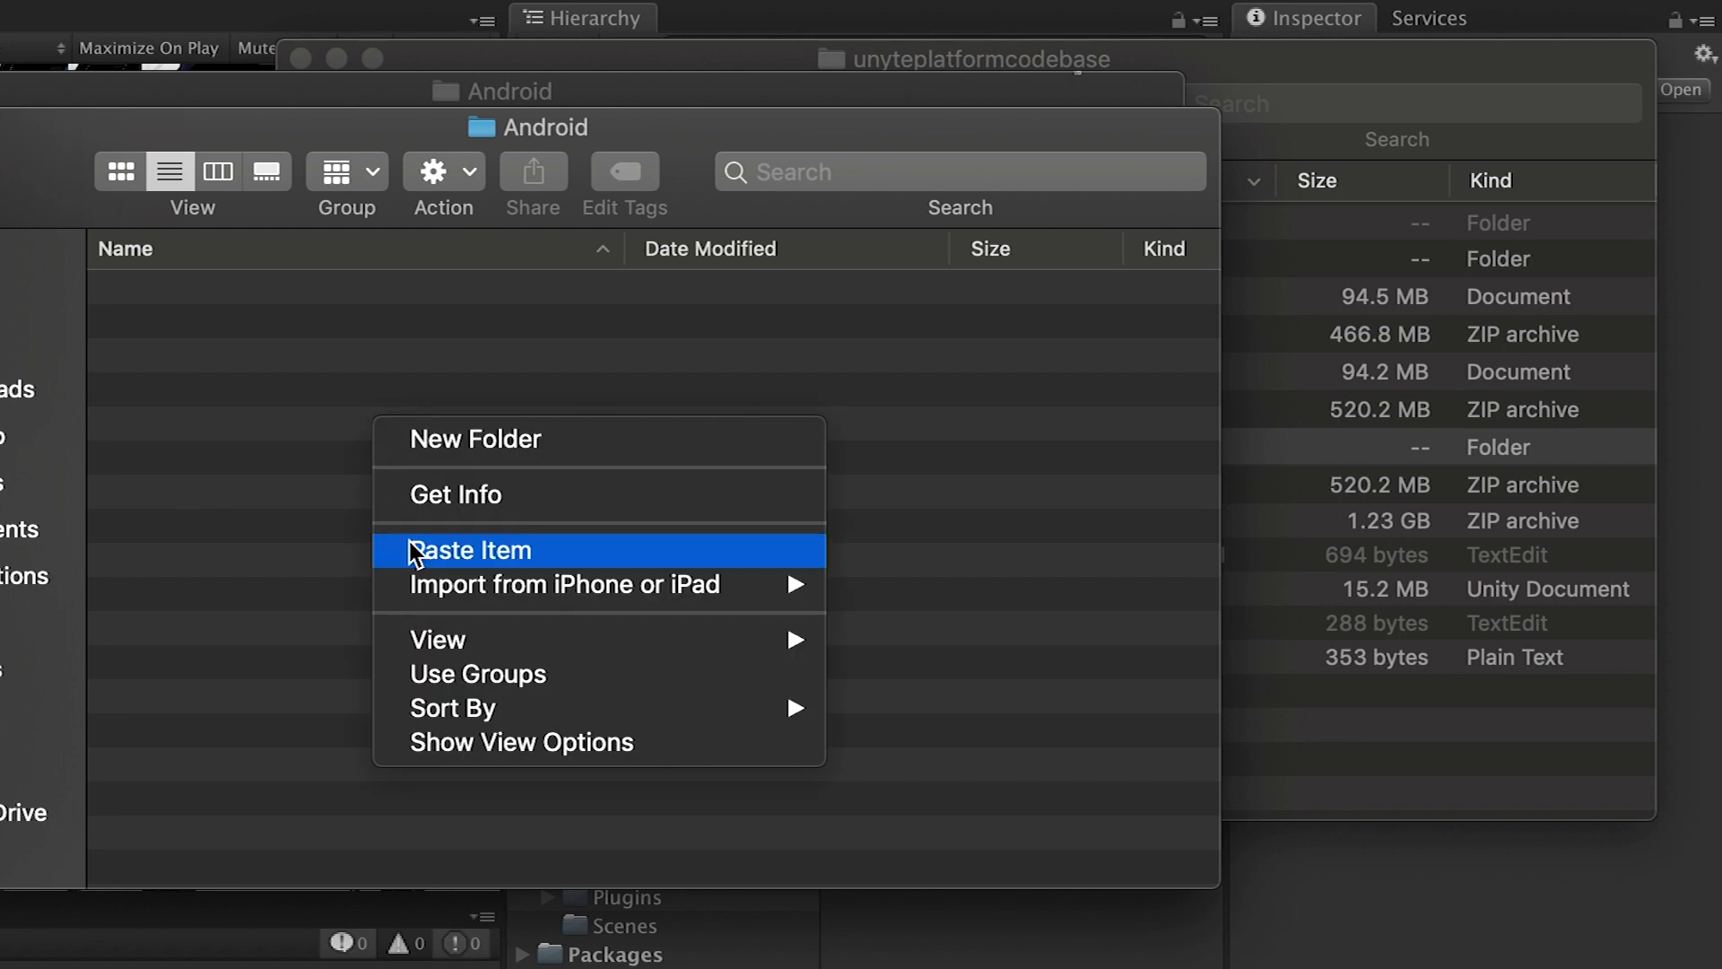
pyautogui.click(470, 549)
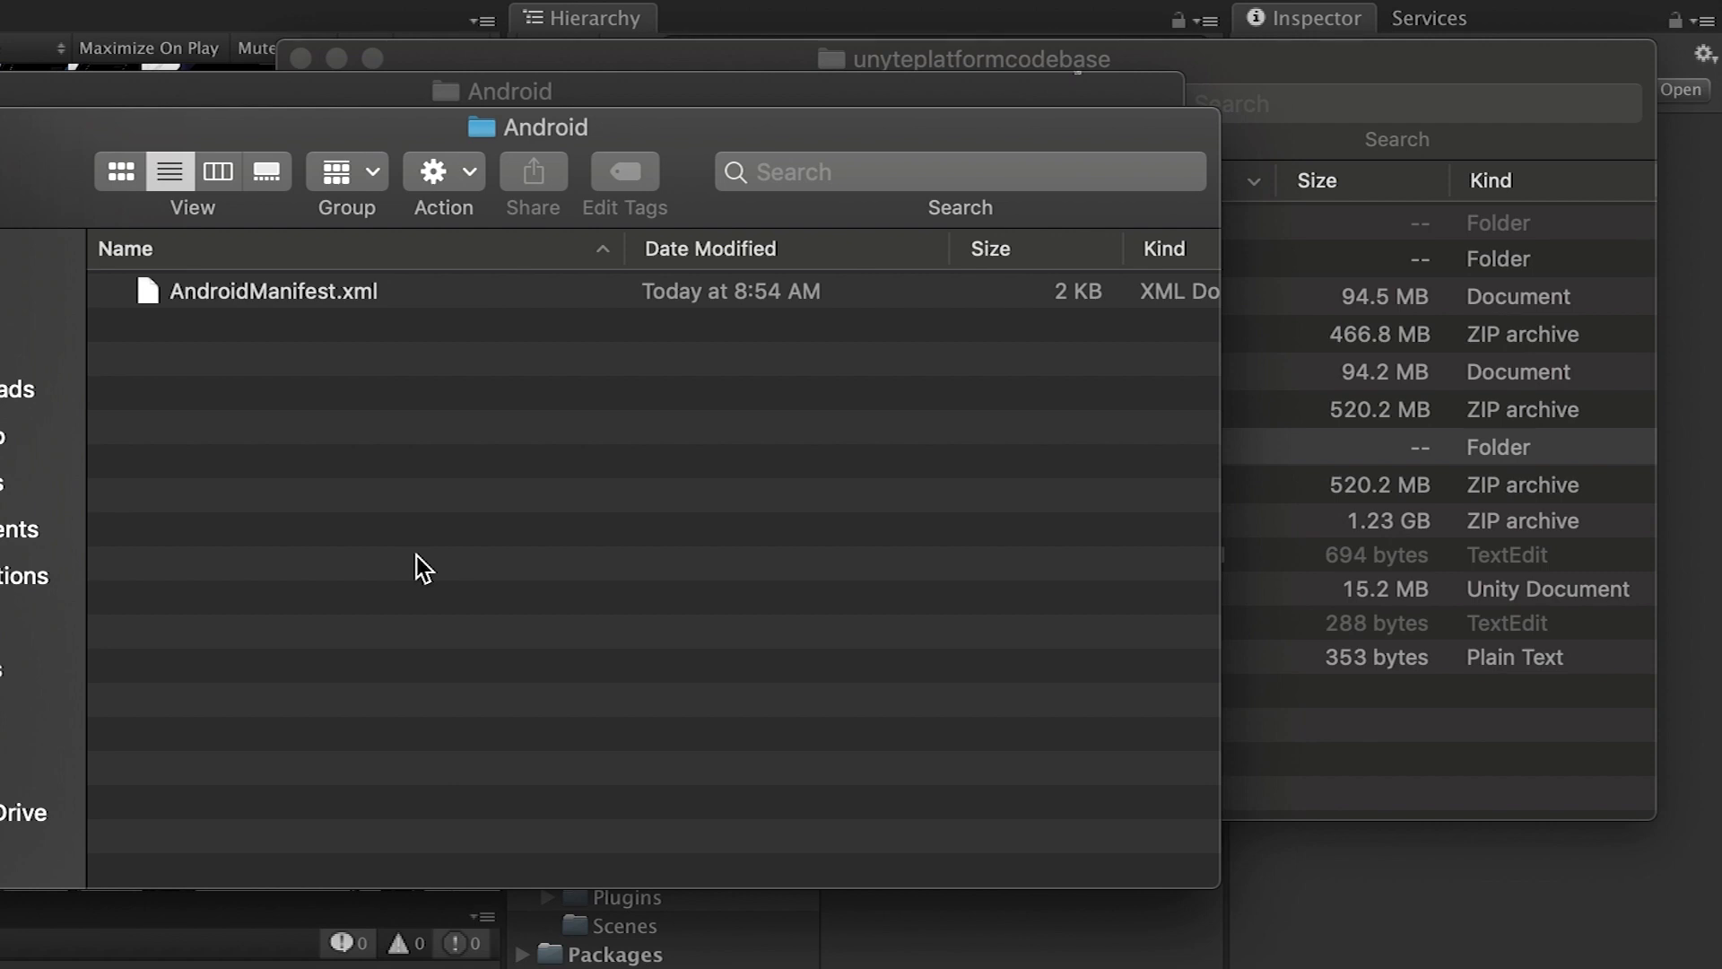
pyautogui.click(274, 291)
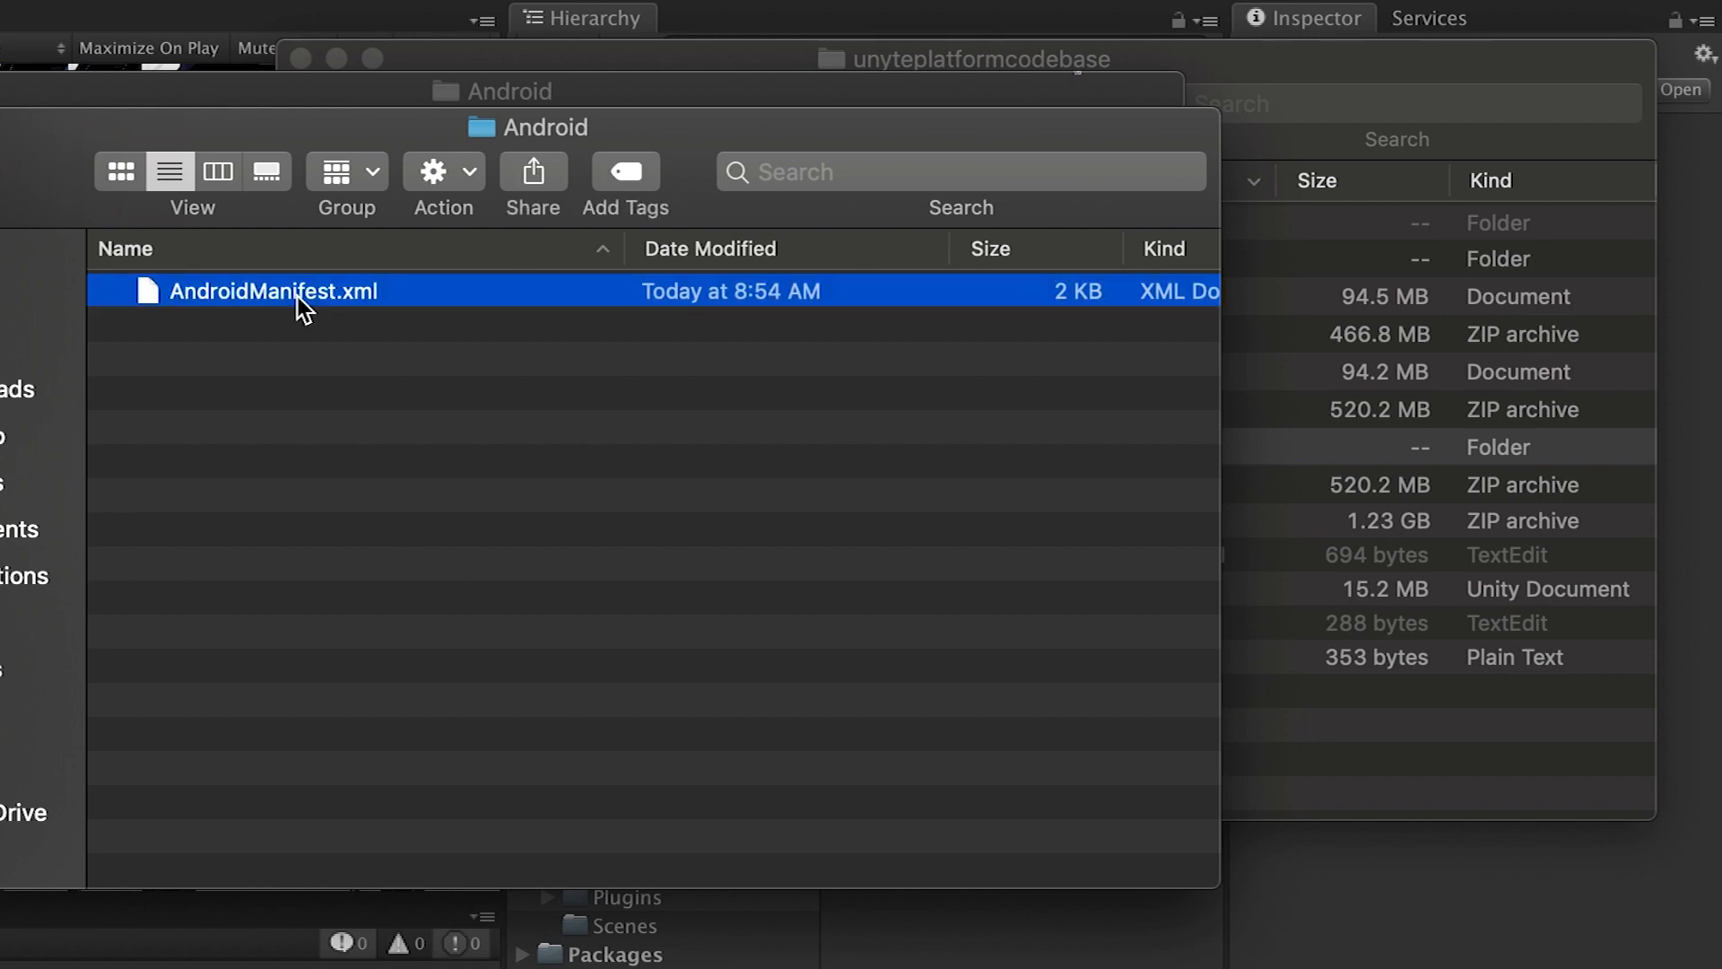
# Open AndroidManifest.xml in Xcode and review the READ_PHONE_STATE, RECORD_AUDIO, READ_EXTERNAL_STORAGE and microphone removal lines.
pyautogui.doubleClick(271, 290)
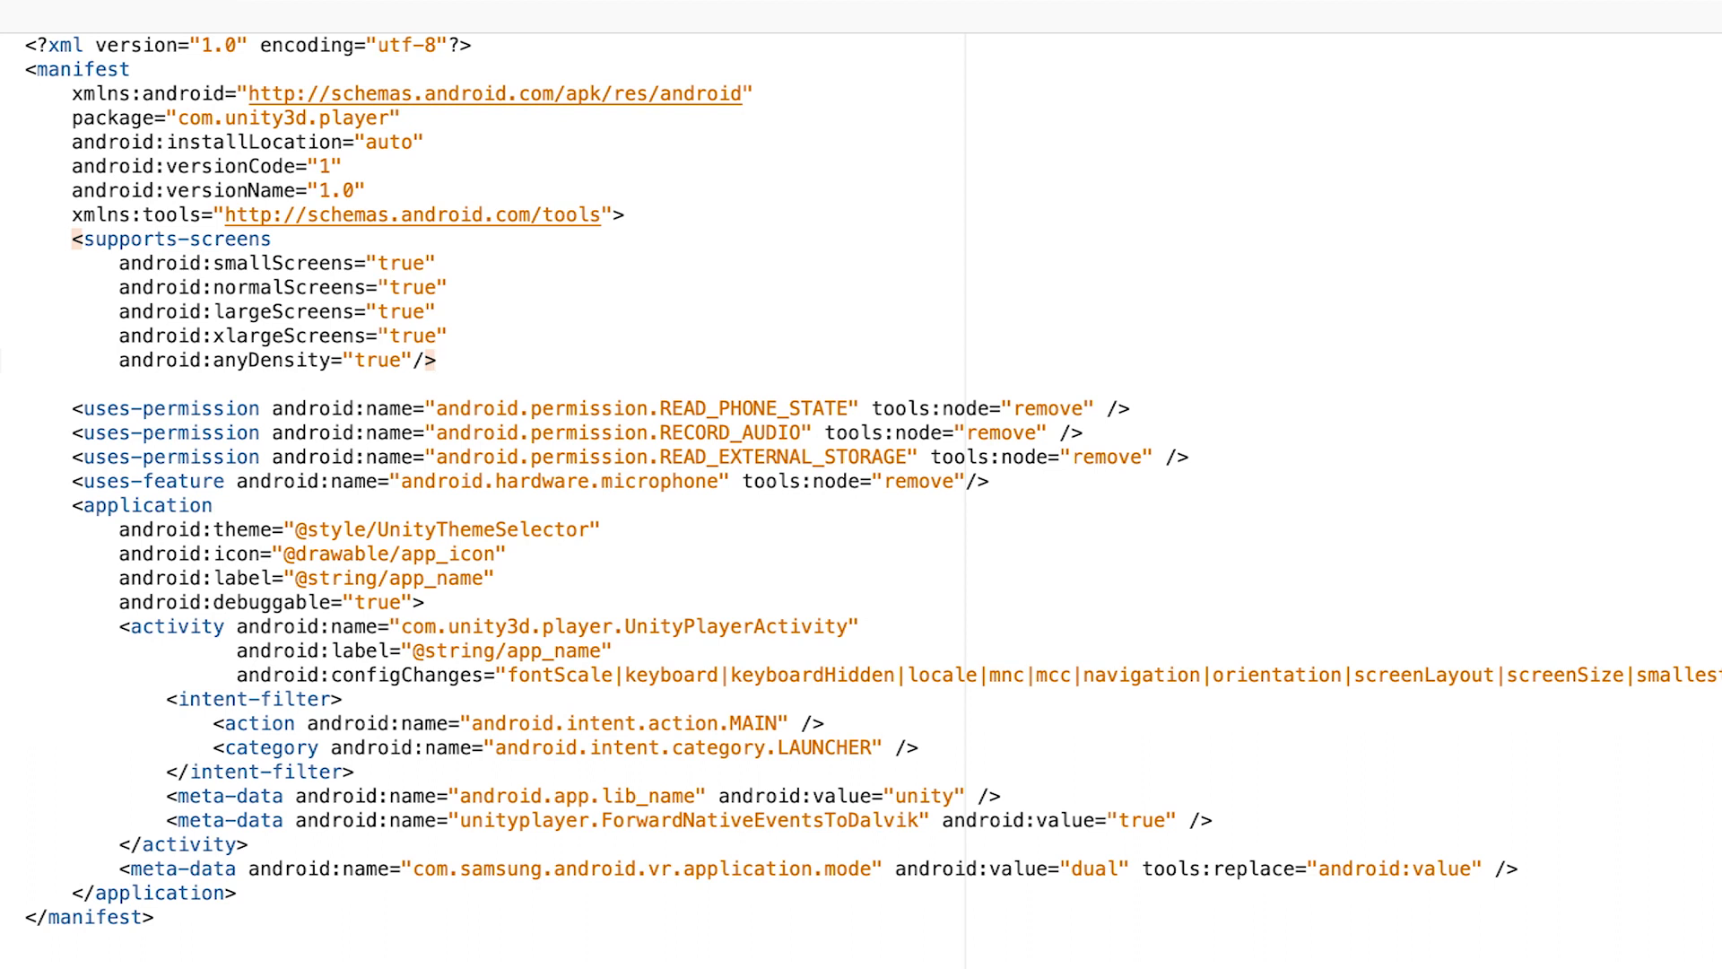
pyautogui.moveTo(727, 407)
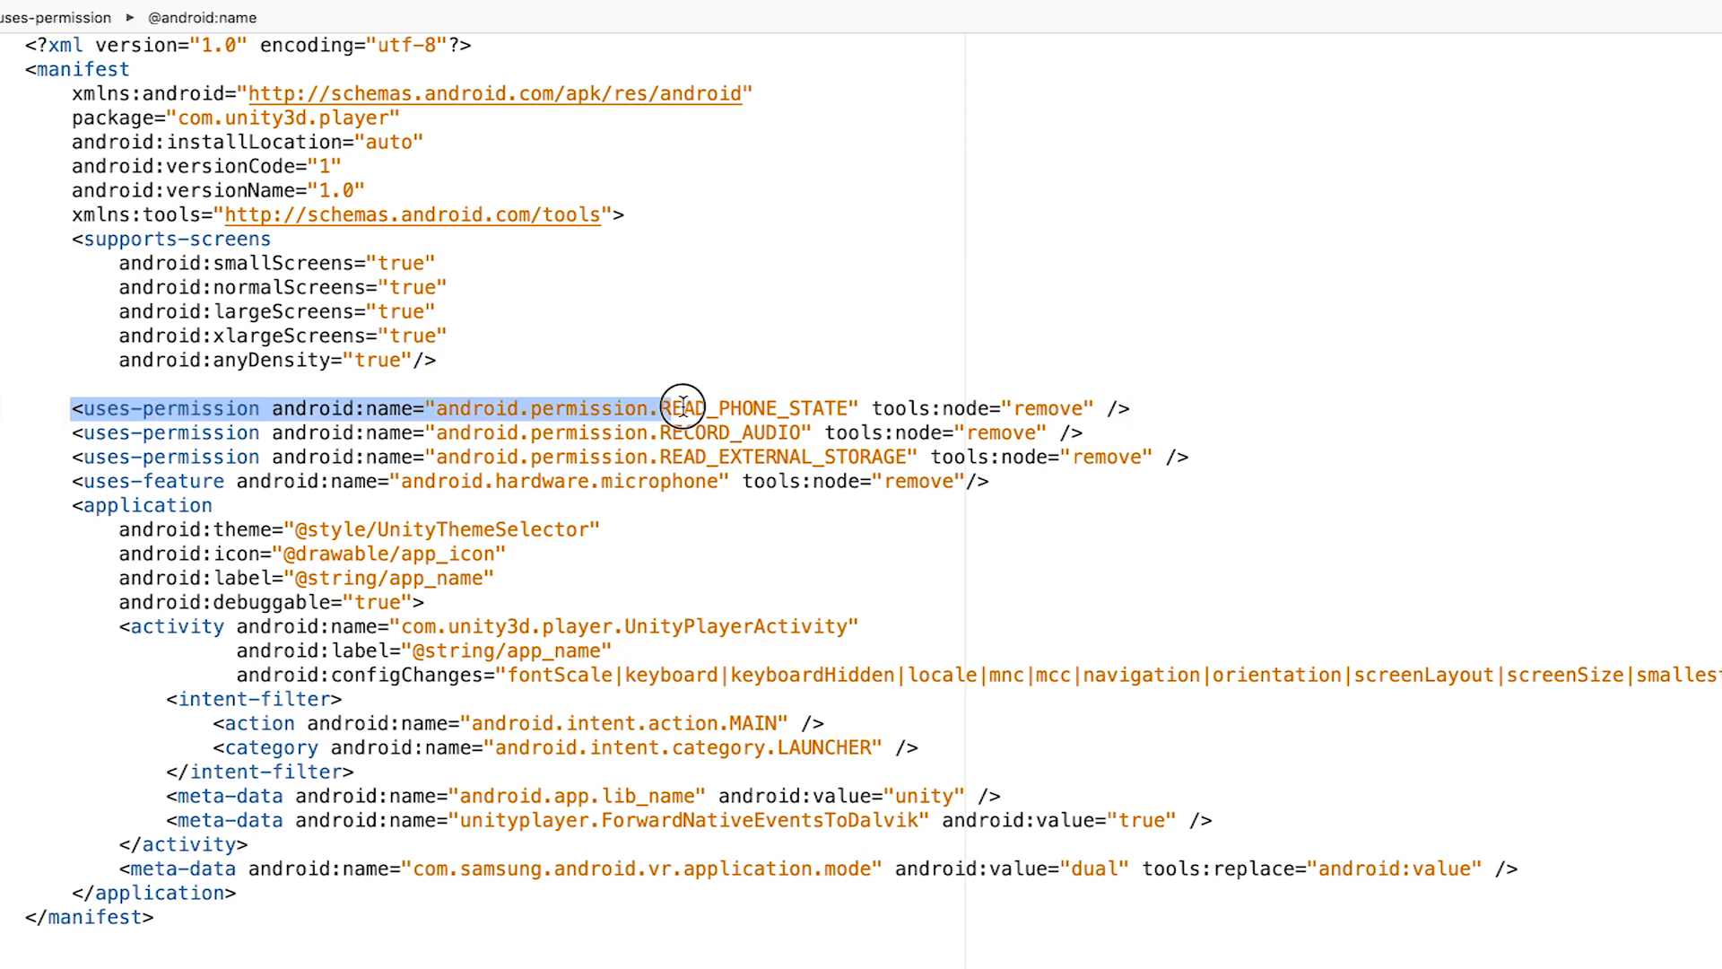
pyautogui.click(895, 407)
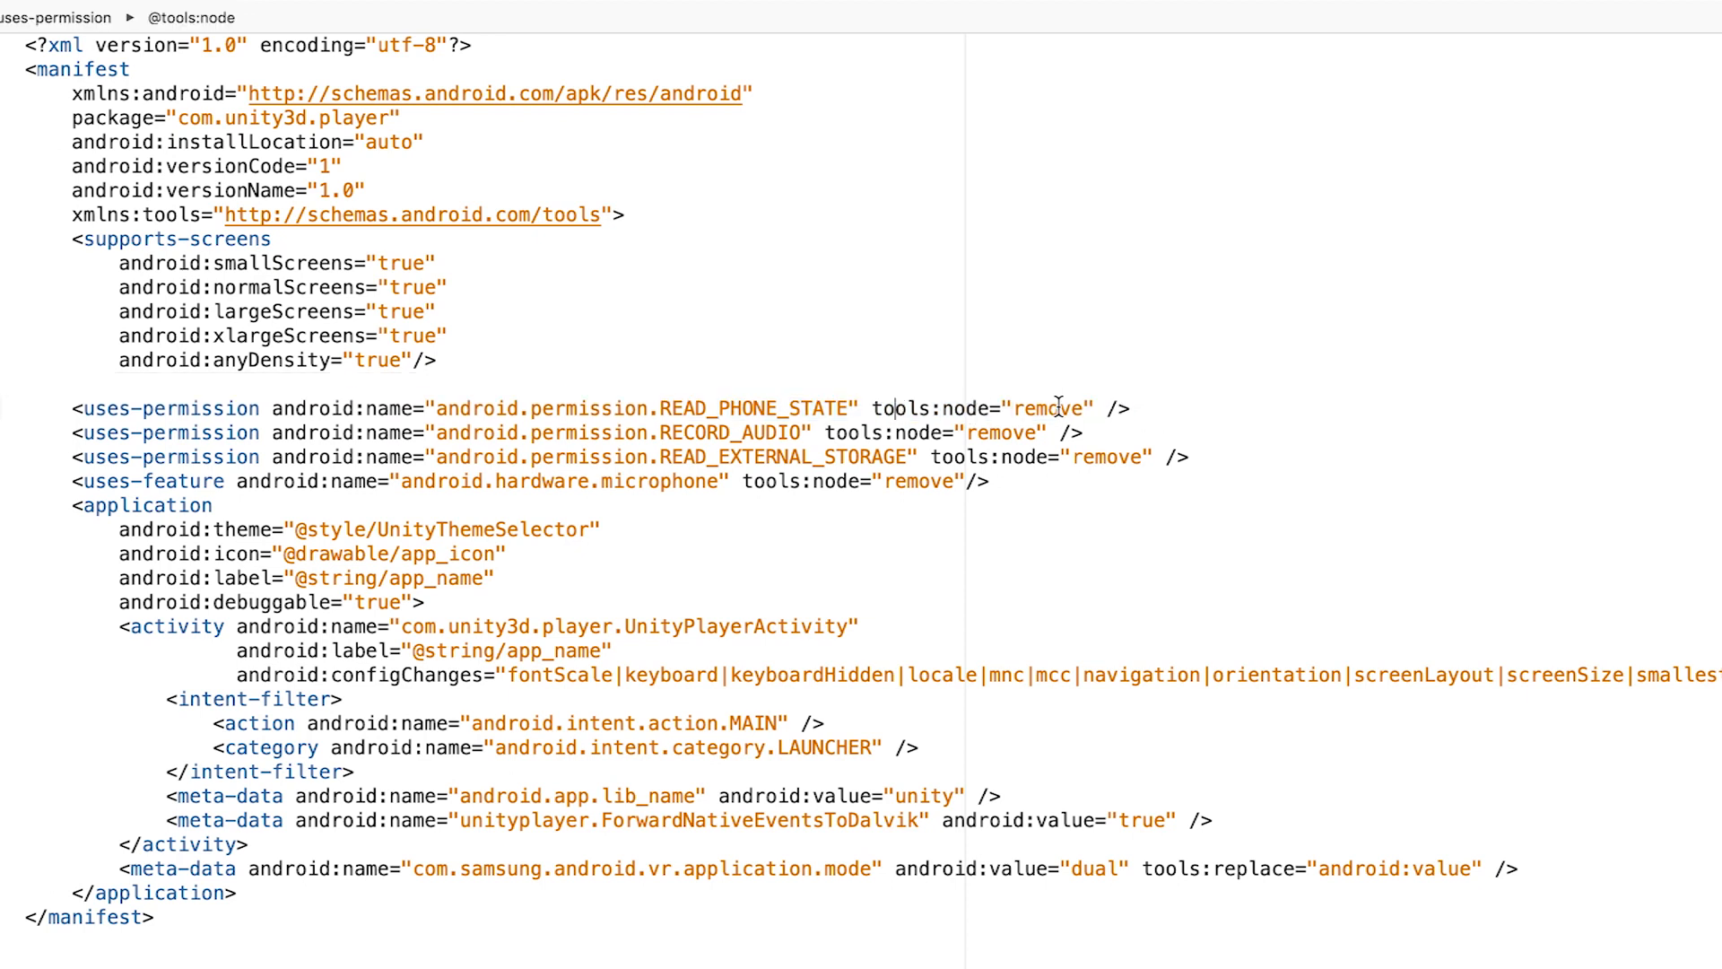
pyautogui.moveTo(791, 392)
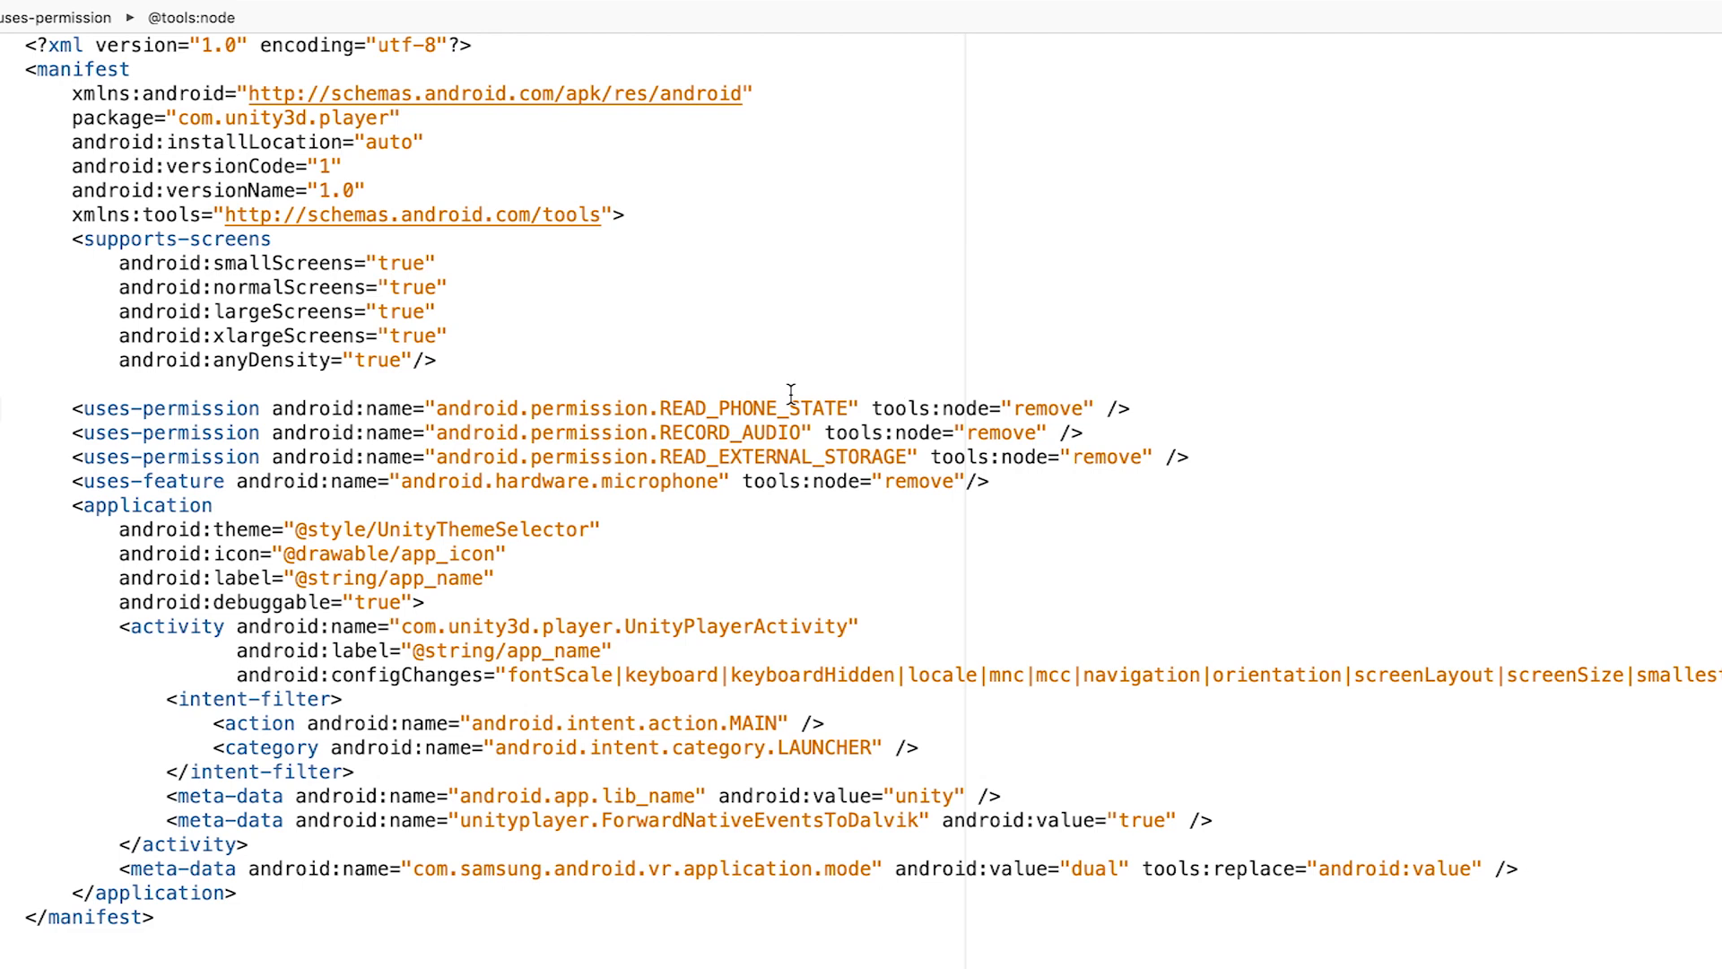
pyautogui.doubleClick(732, 431)
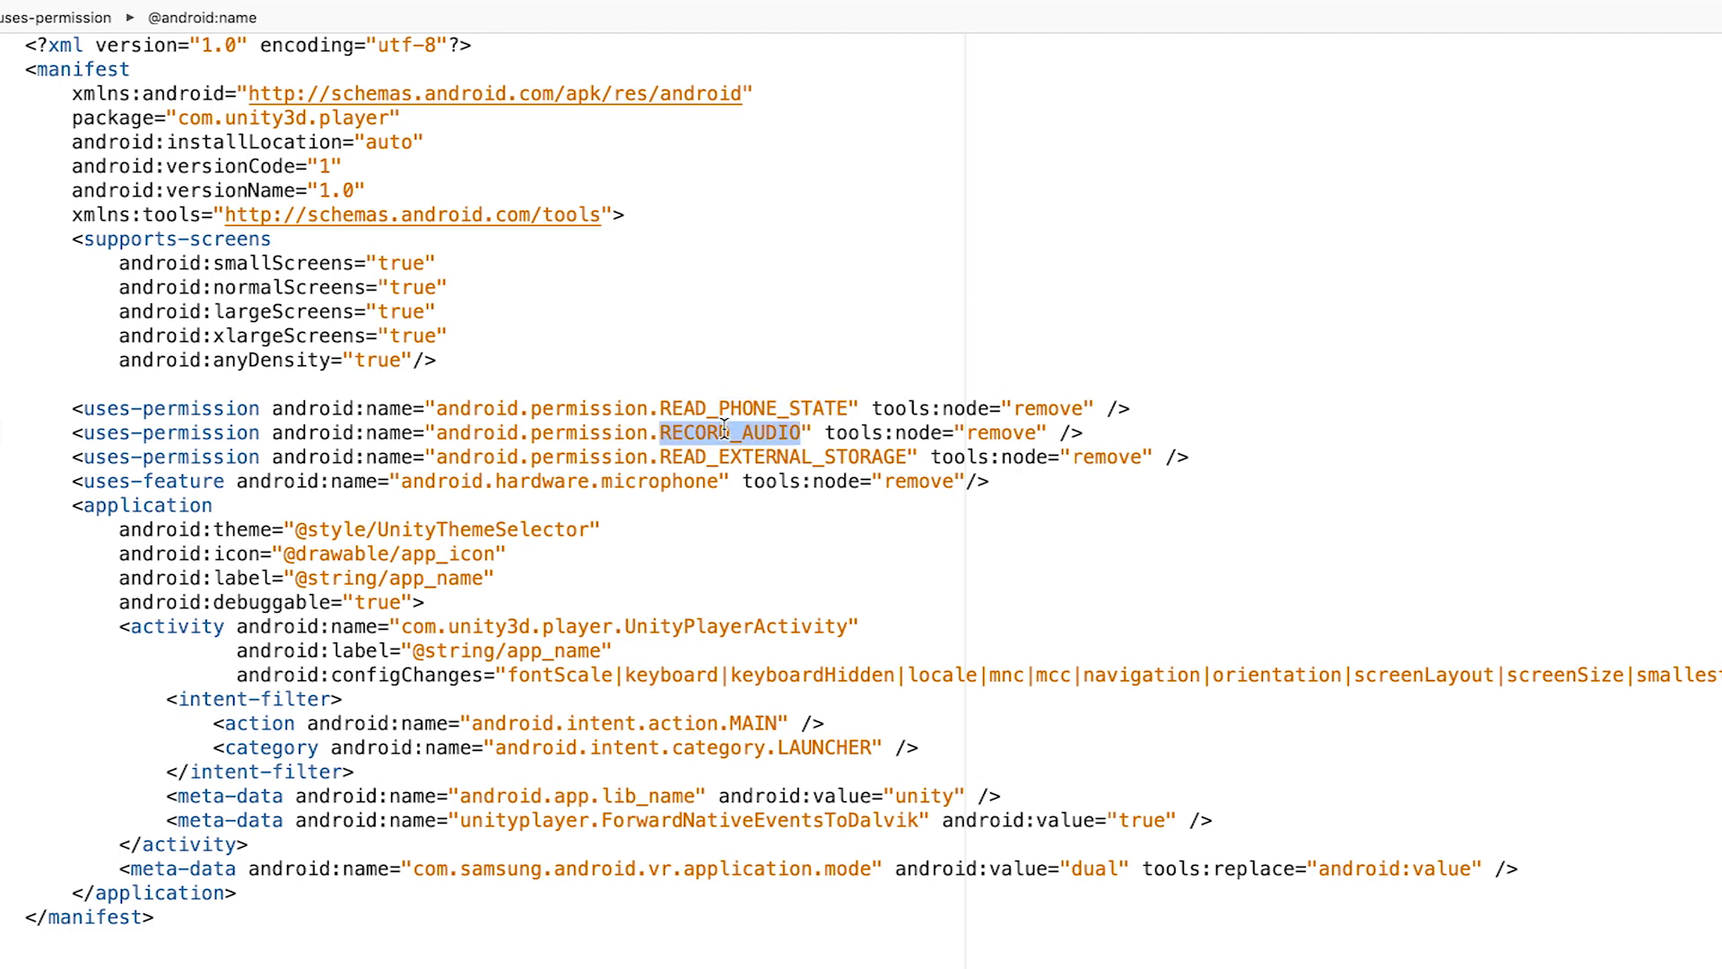
pyautogui.moveTo(843, 478)
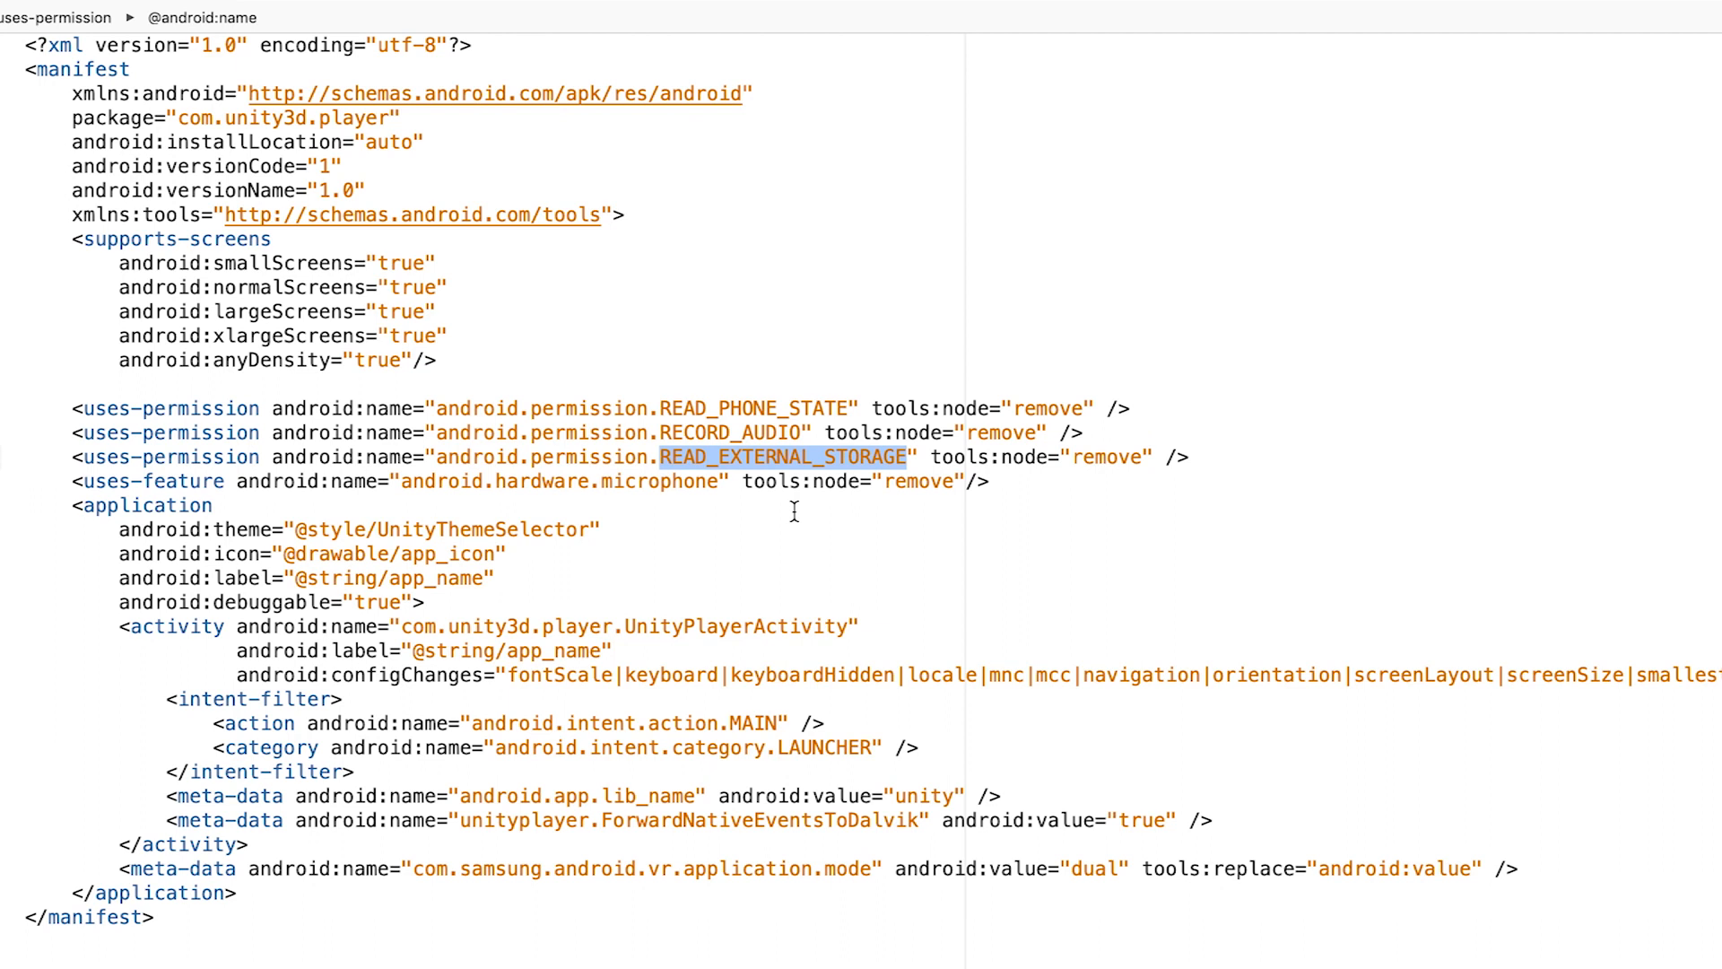
pyautogui.doubleClick(1105, 456)
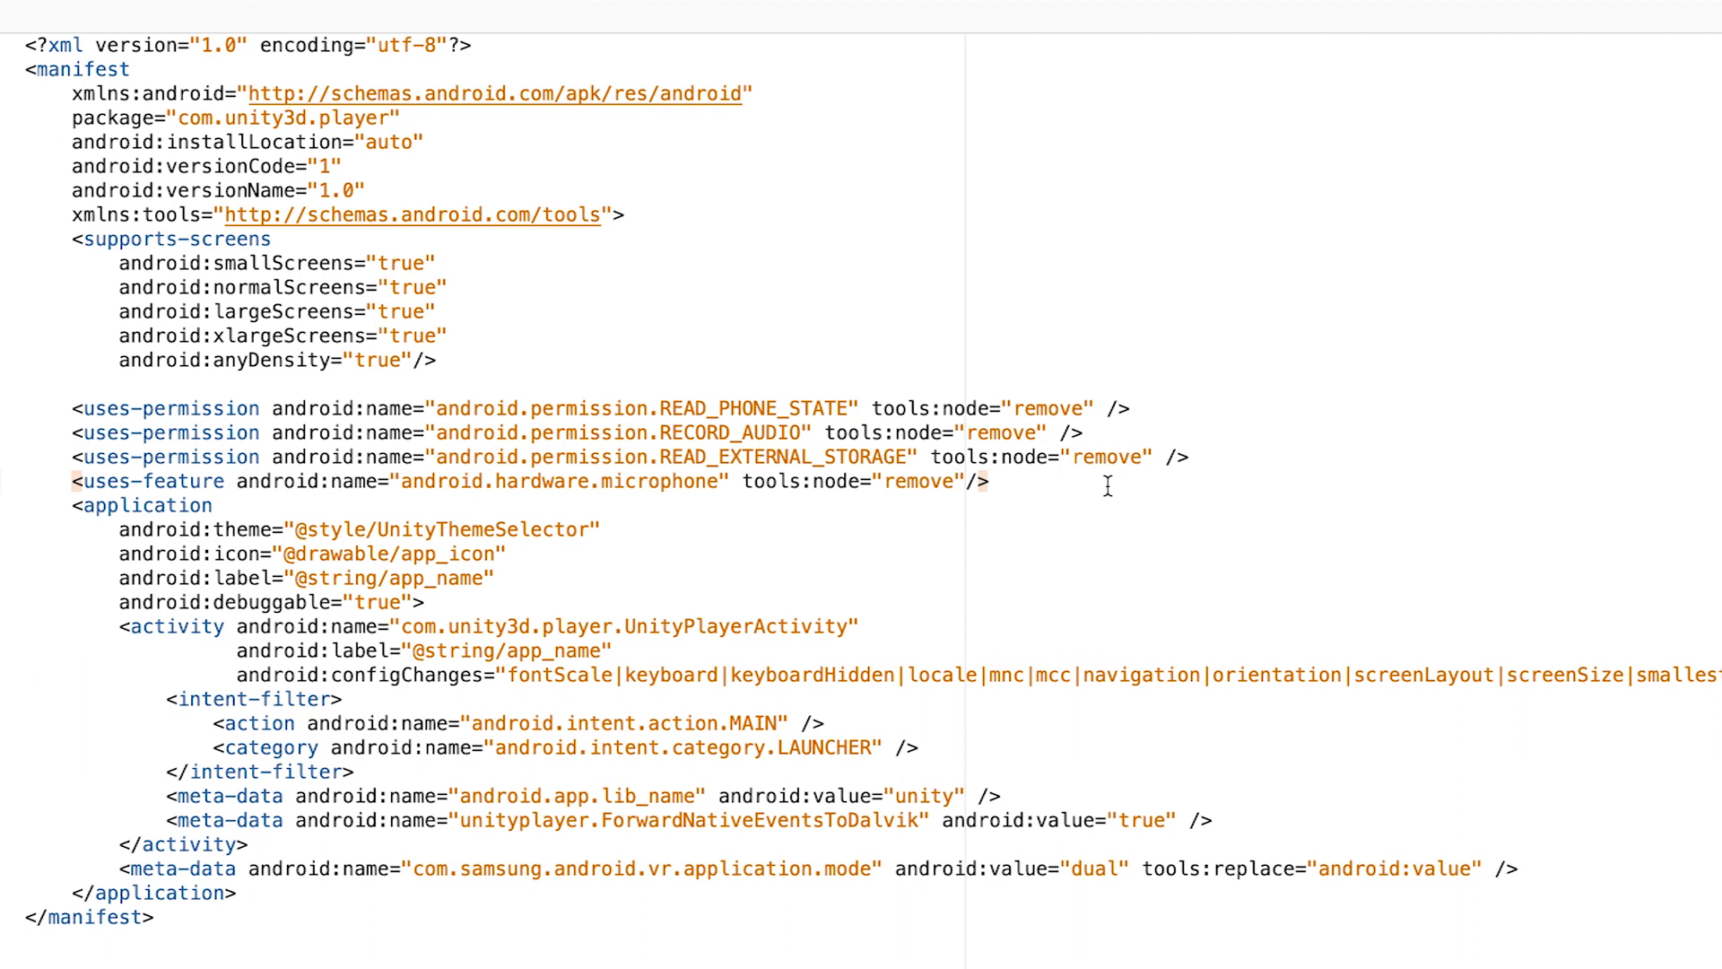
pyautogui.click(990, 481)
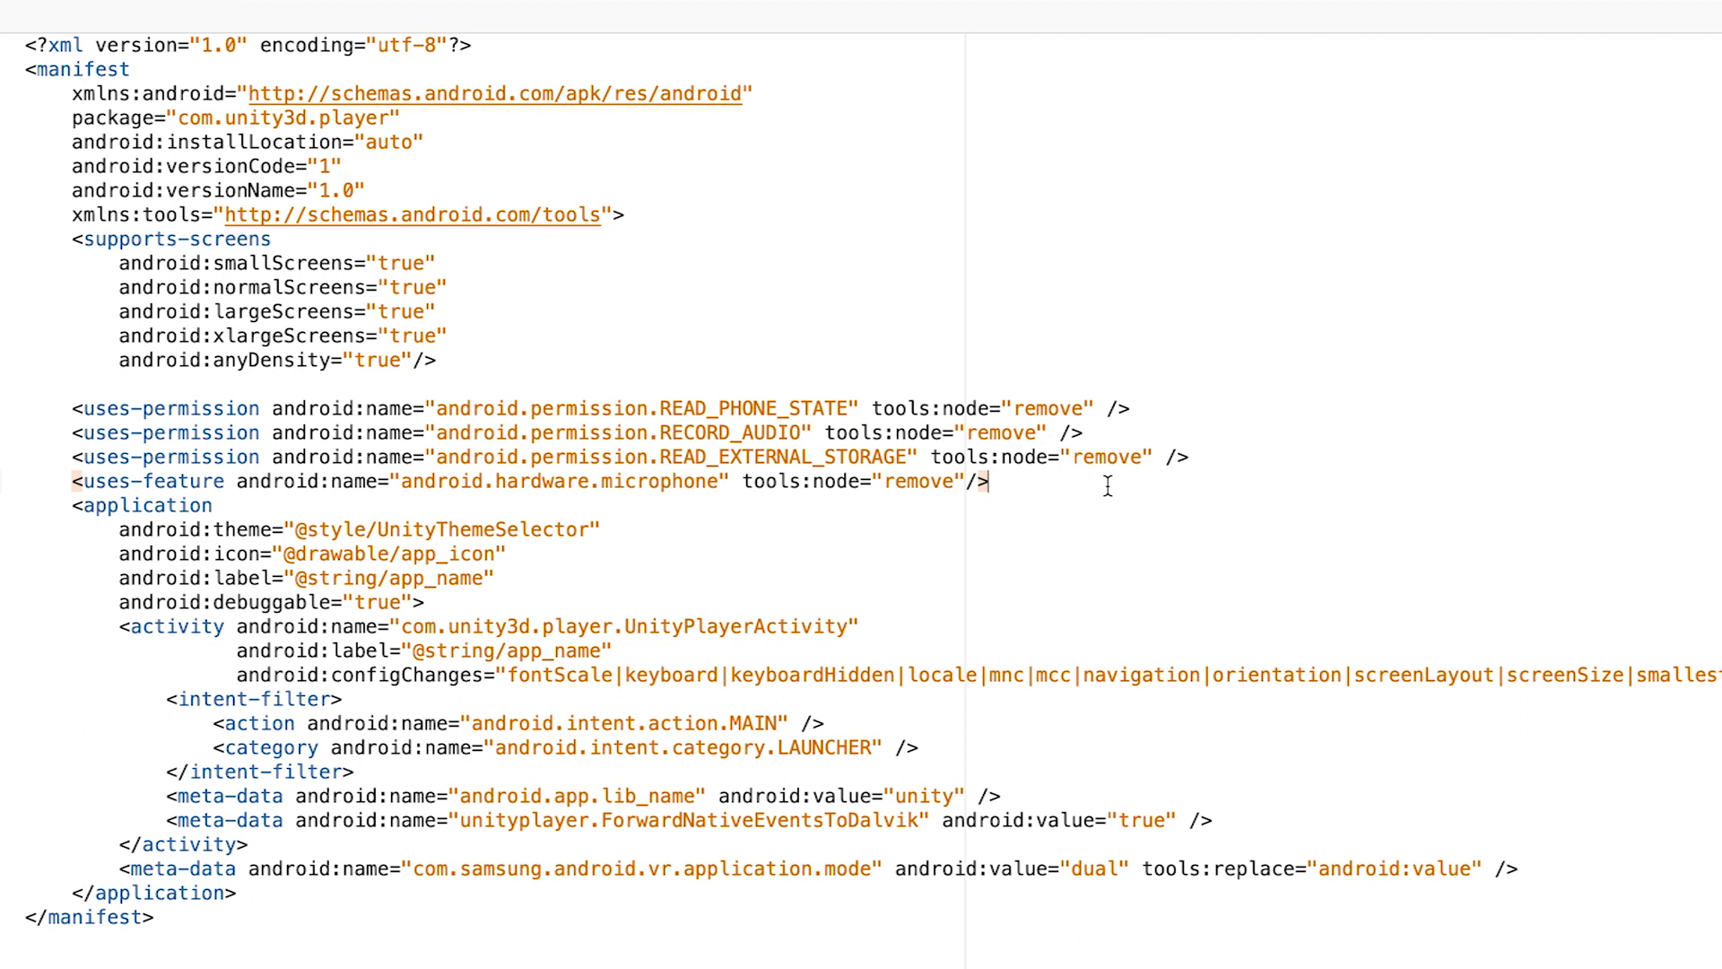
pyautogui.moveTo(744, 295)
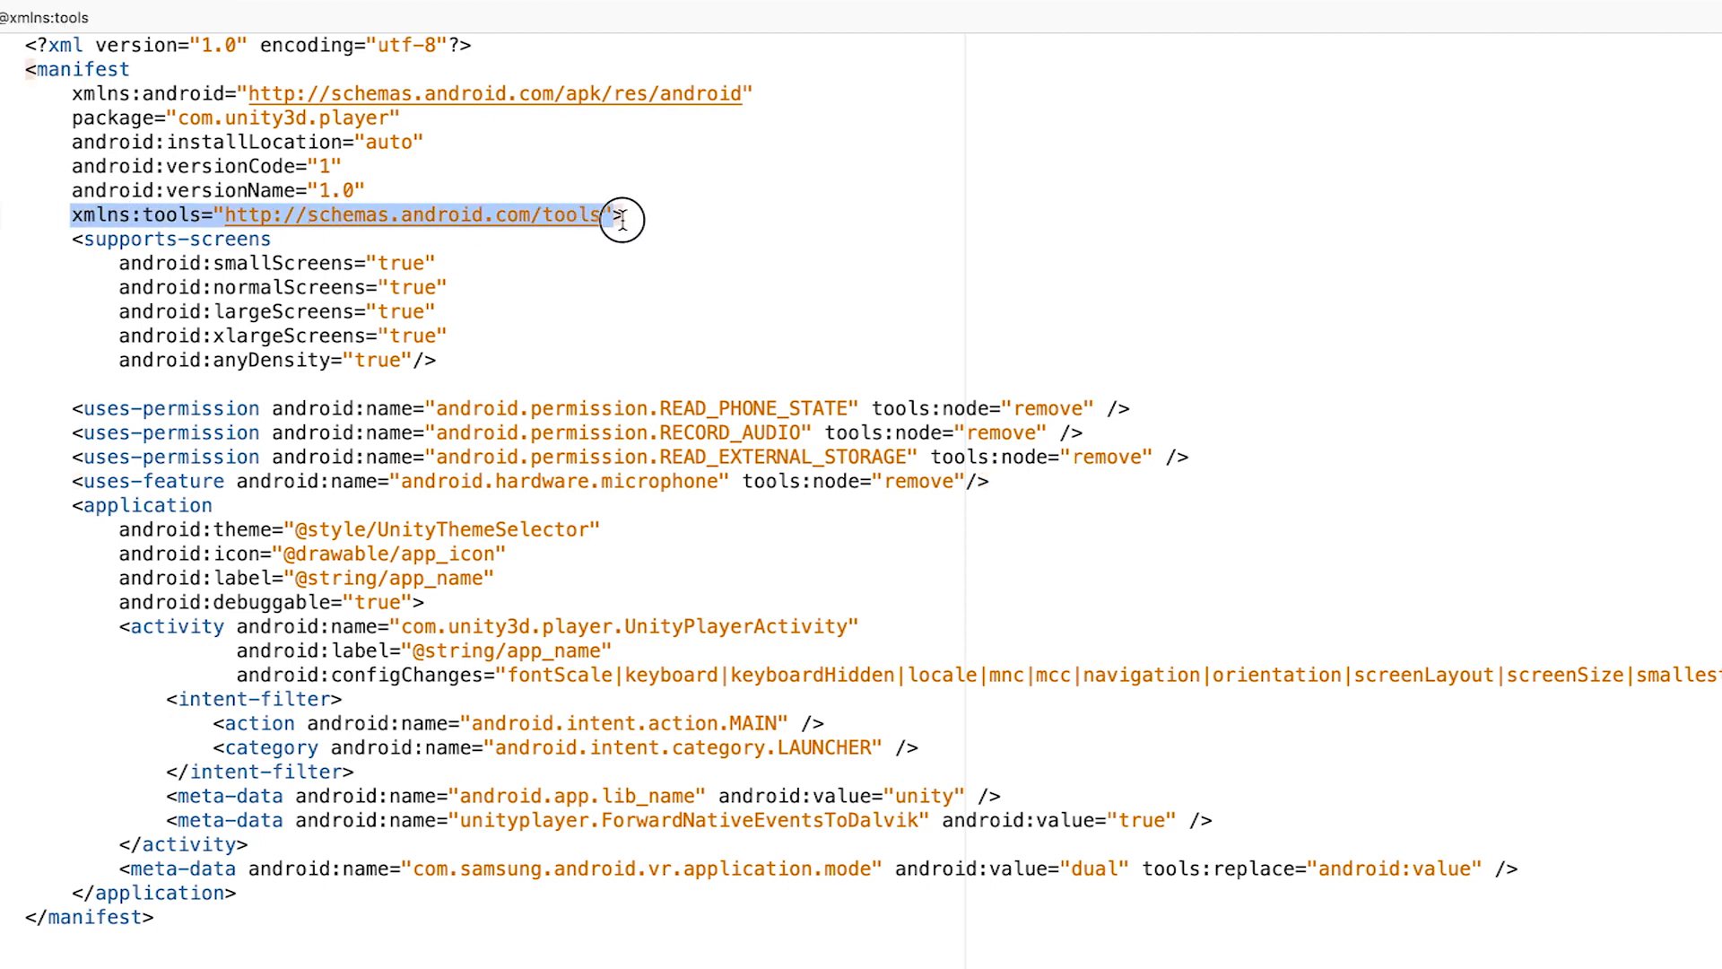
pyautogui.moveTo(486, 223)
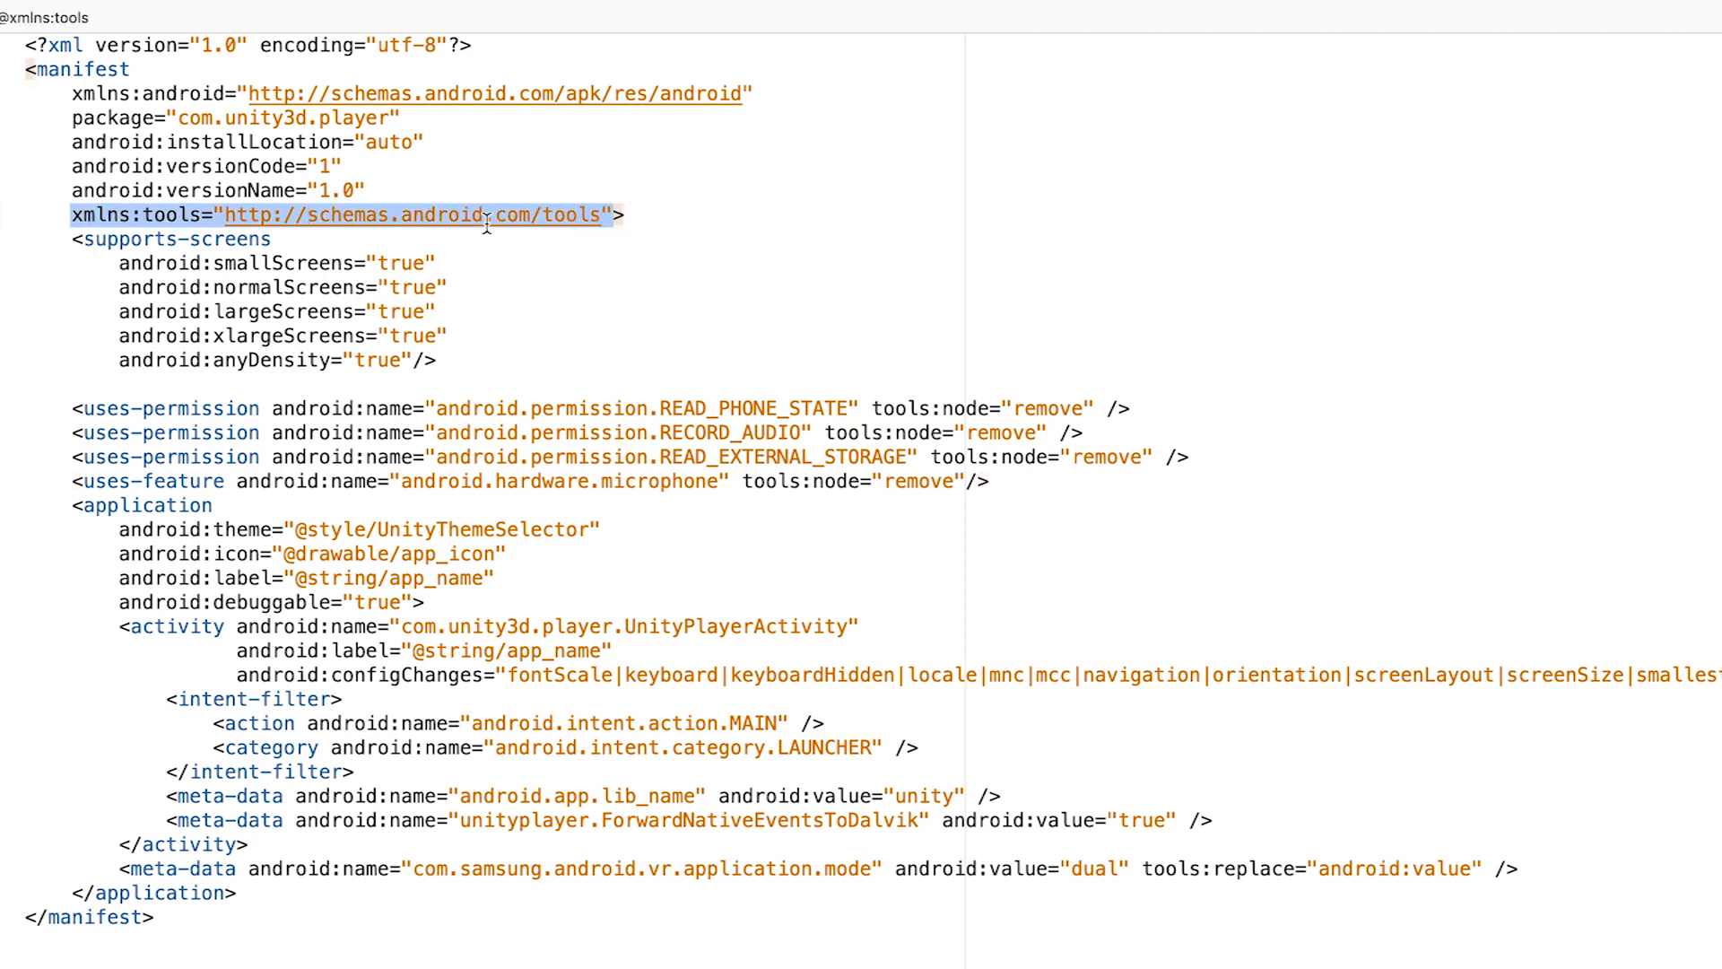
pyautogui.moveTo(763, 234)
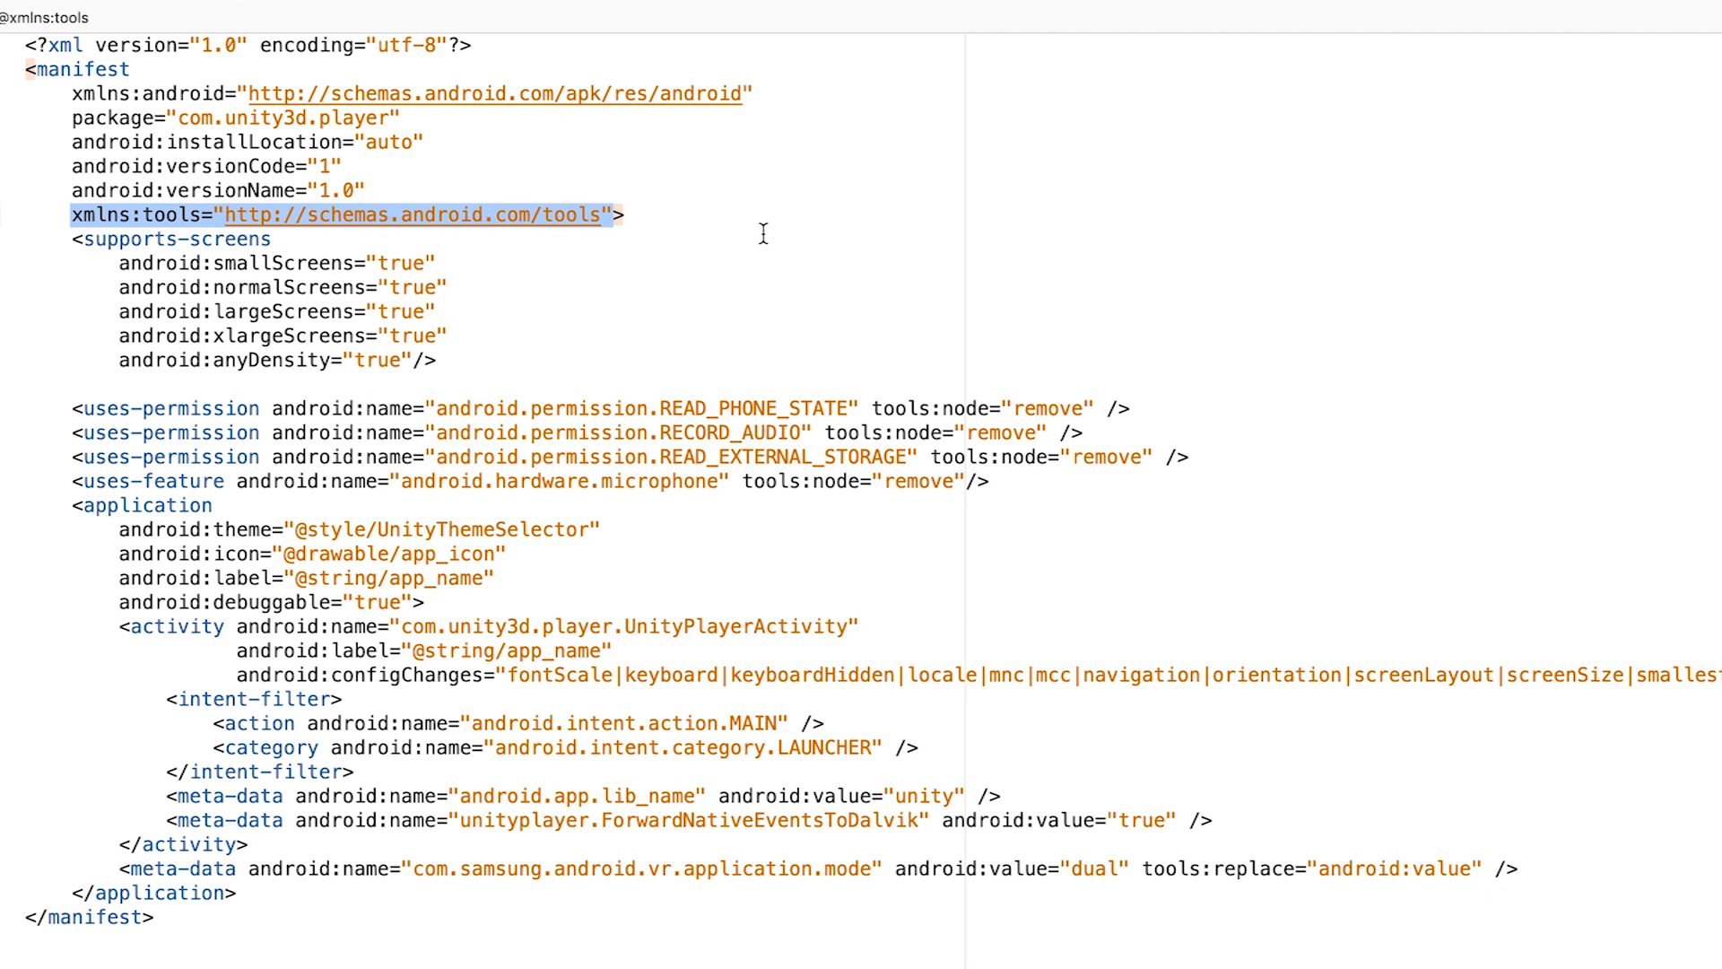
pyautogui.moveTo(664, 608)
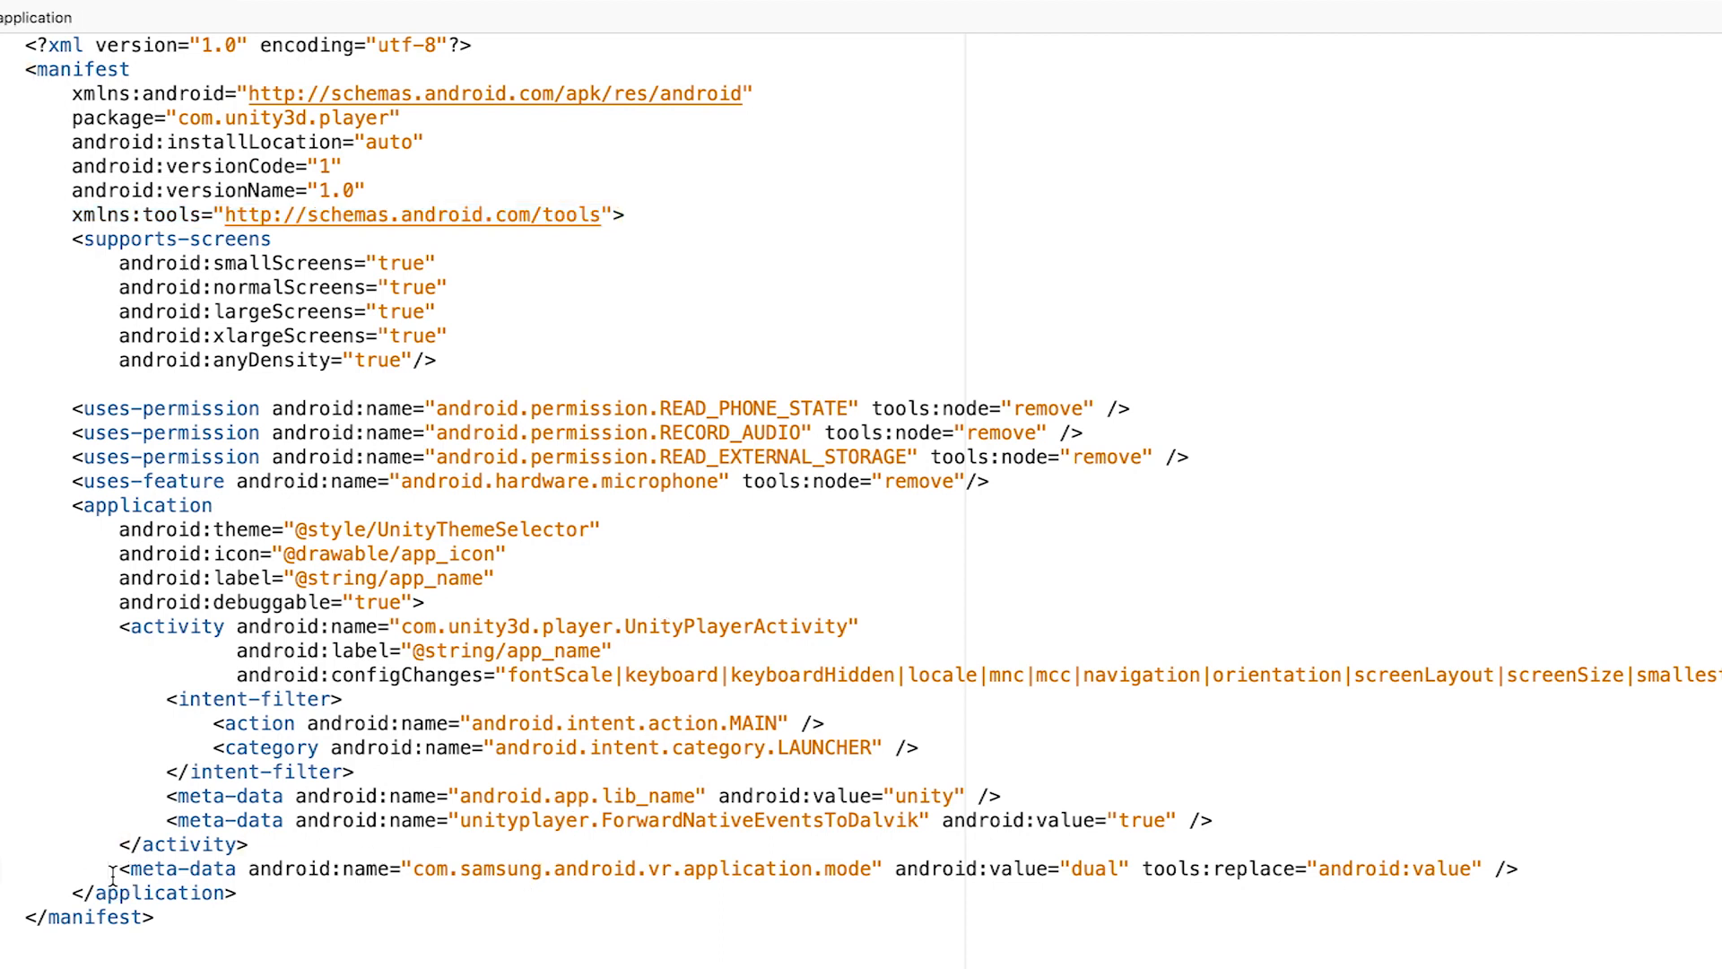
pyautogui.click(601, 867)
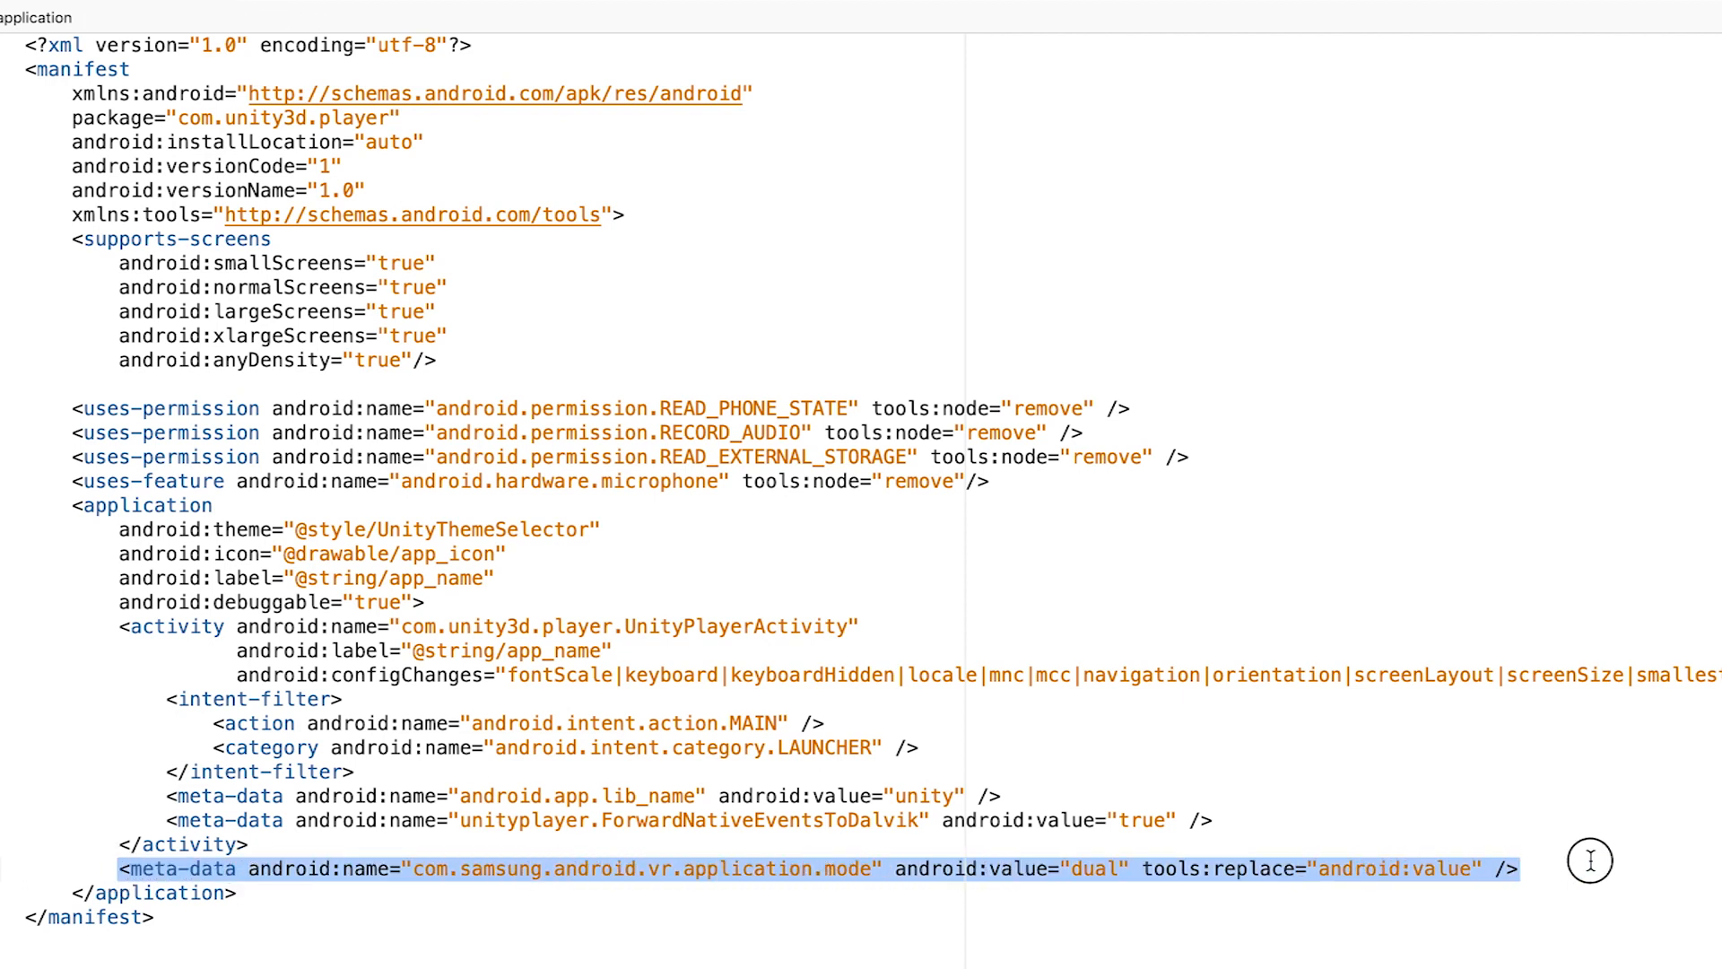
pyautogui.moveTo(1569, 872)
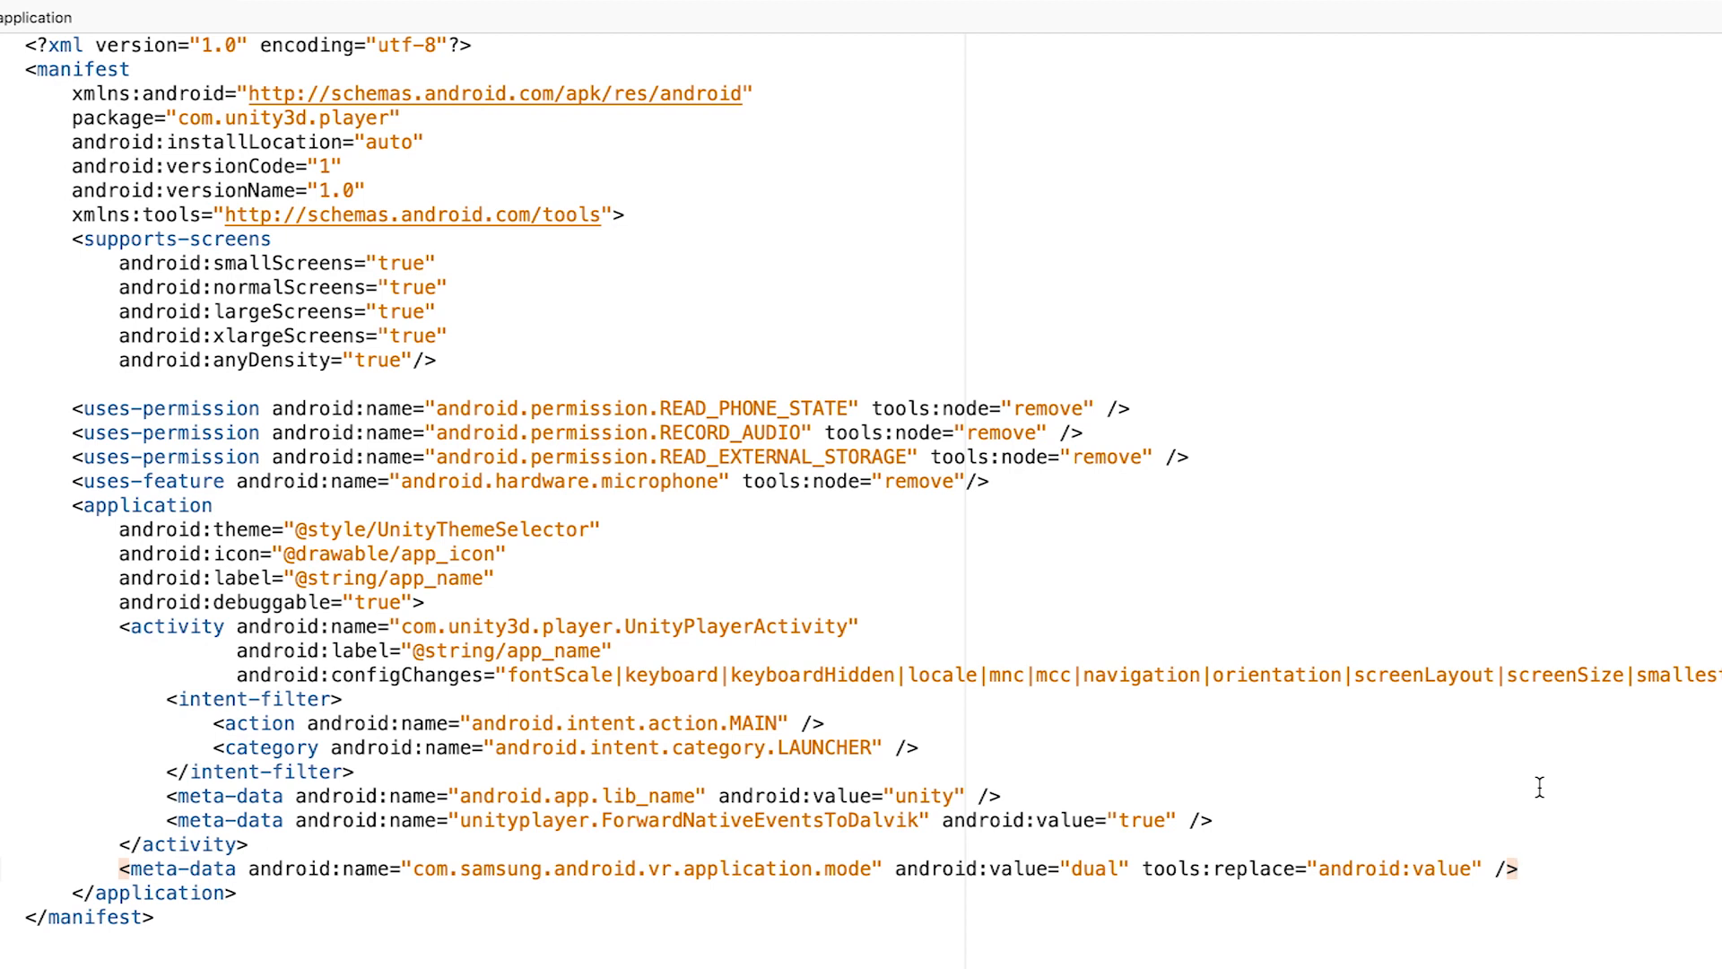
pyautogui.click(1518, 867)
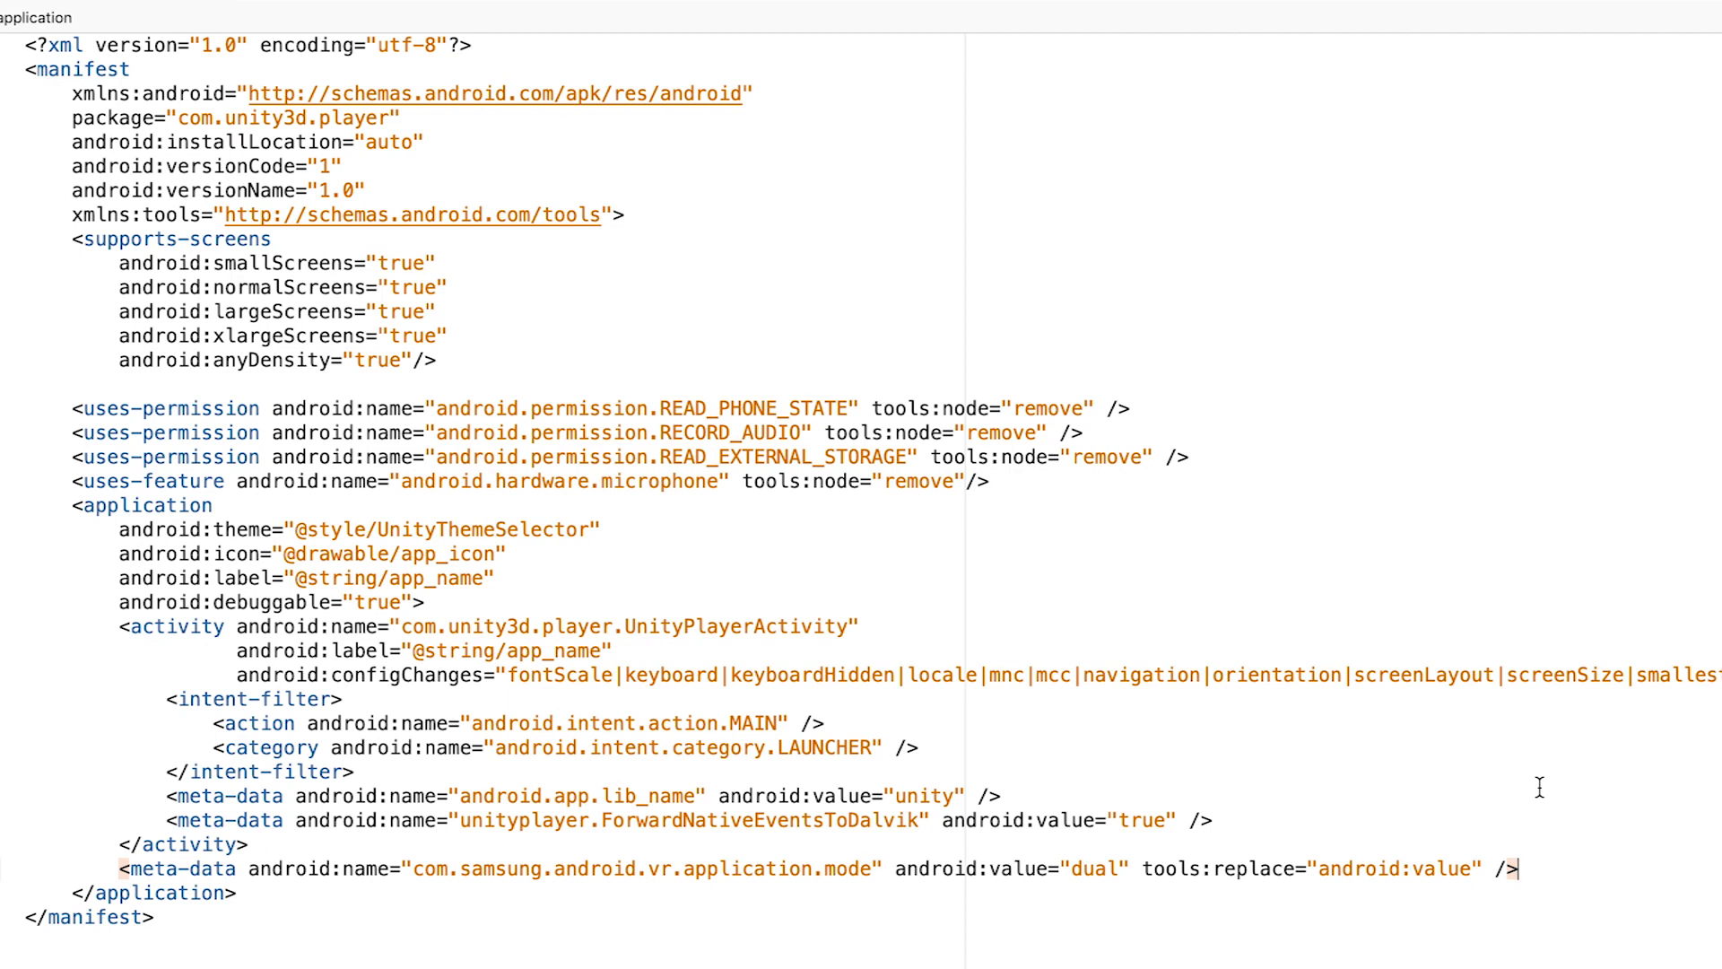